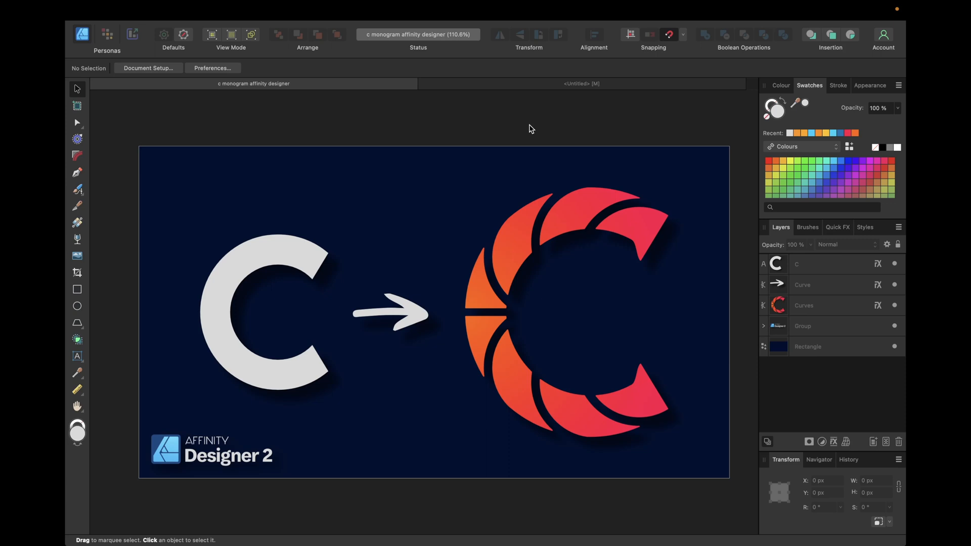
pyautogui.moveTo(485, 405)
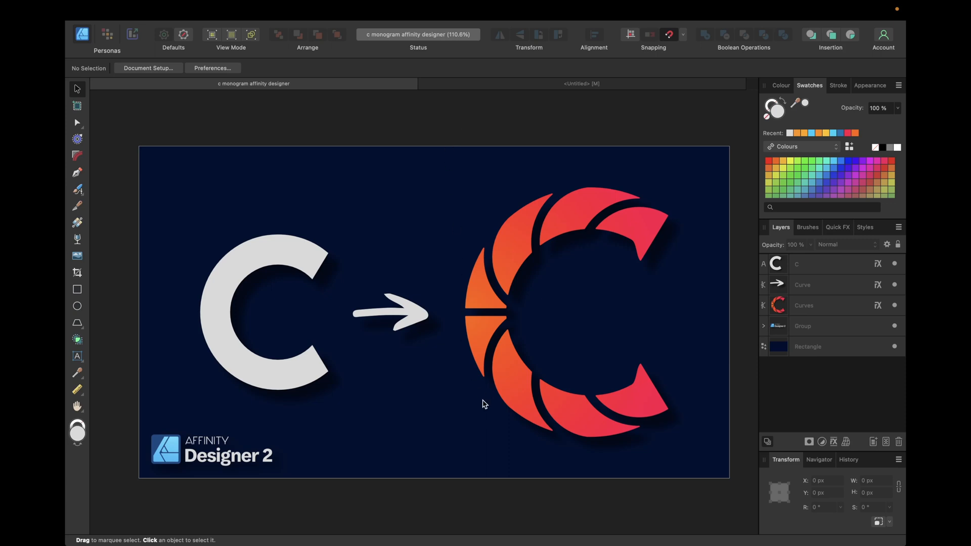
pyautogui.moveTo(444, 325)
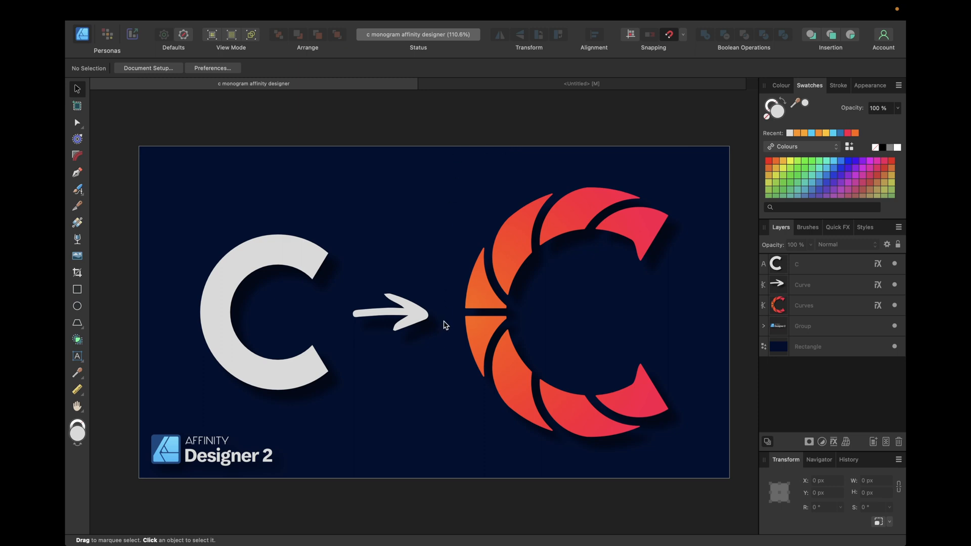
pyautogui.moveTo(275, 425)
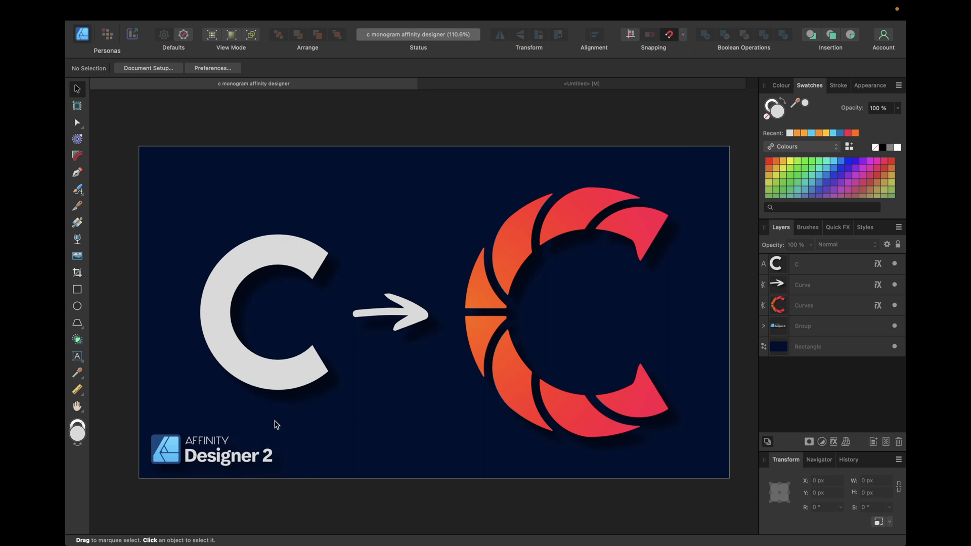
pyautogui.moveTo(78, 341)
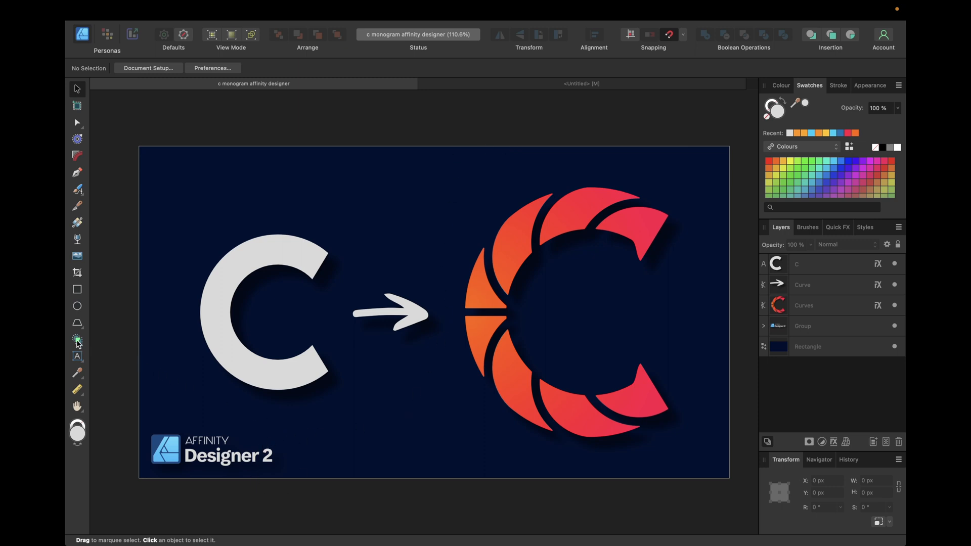
pyautogui.moveTo(443, 192)
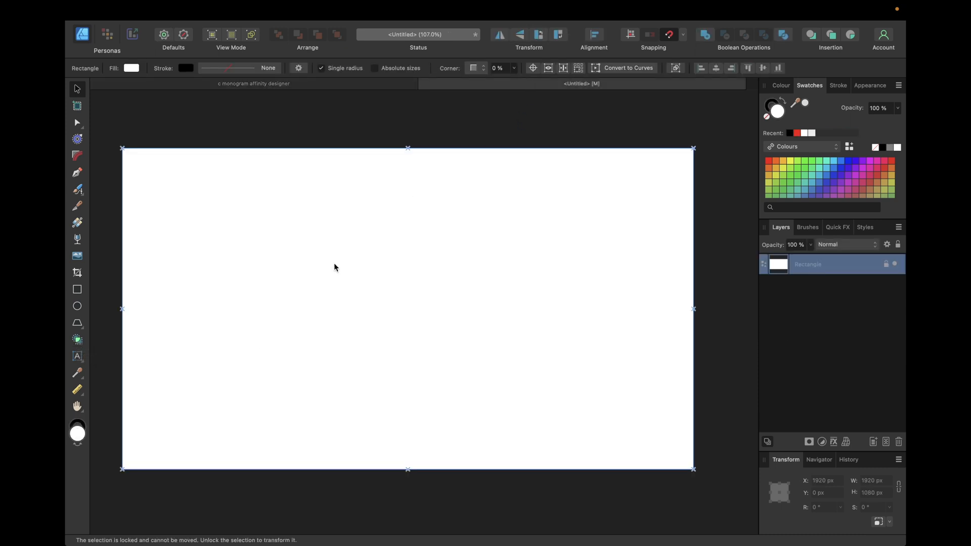
pyautogui.moveTo(76, 359)
pyautogui.write('C')
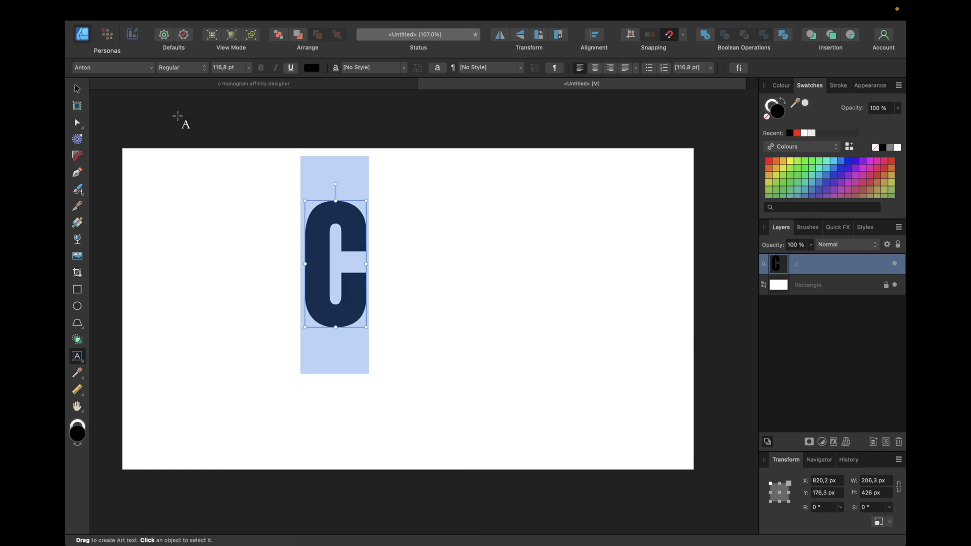
# Set the typed letter C in the Righteous font and leave text editing with it selected
pyautogui.click(111, 67)
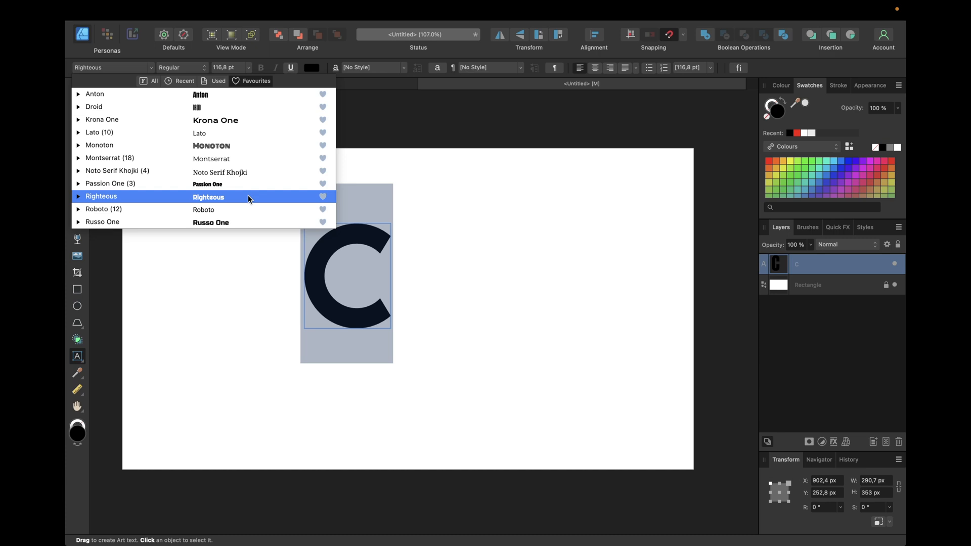
pyautogui.click(209, 198)
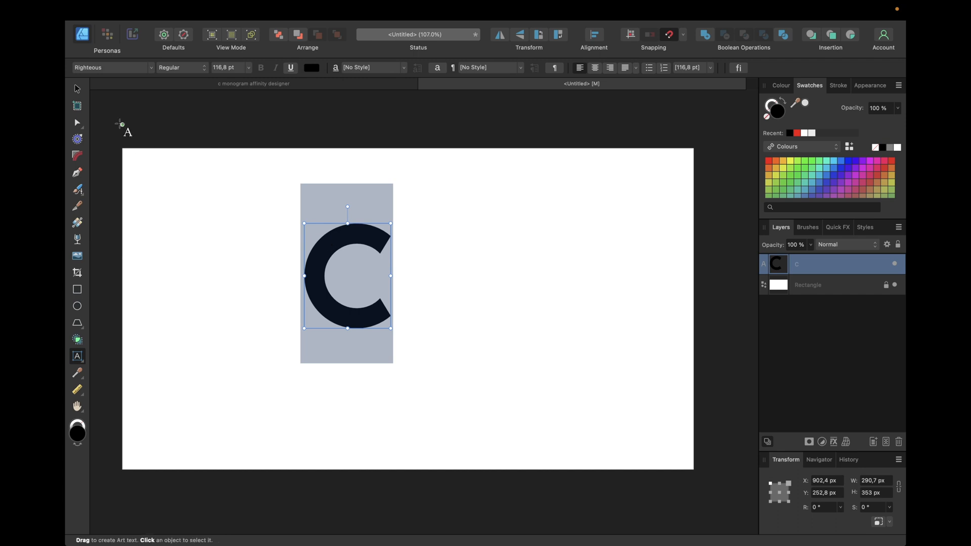
pyautogui.click(77, 89)
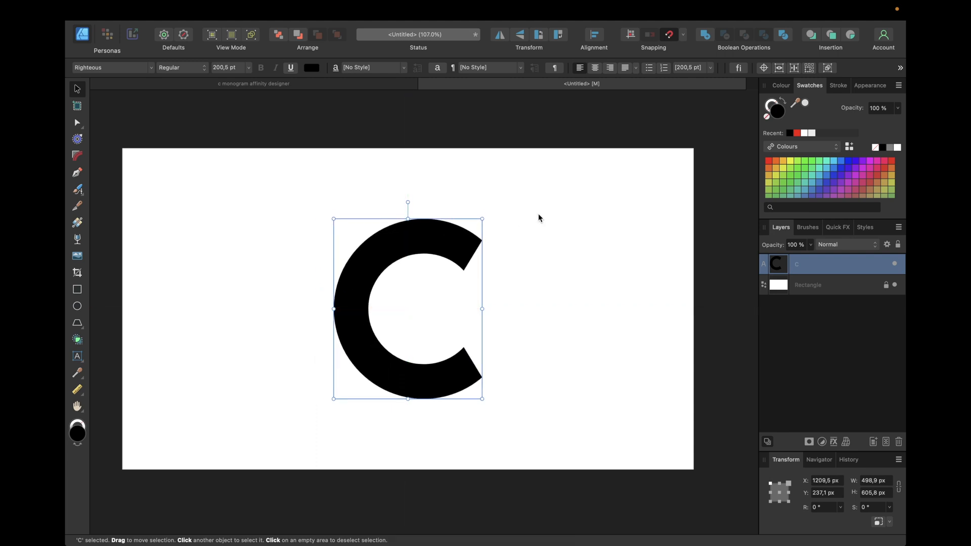
pyautogui.moveTo(511, 250)
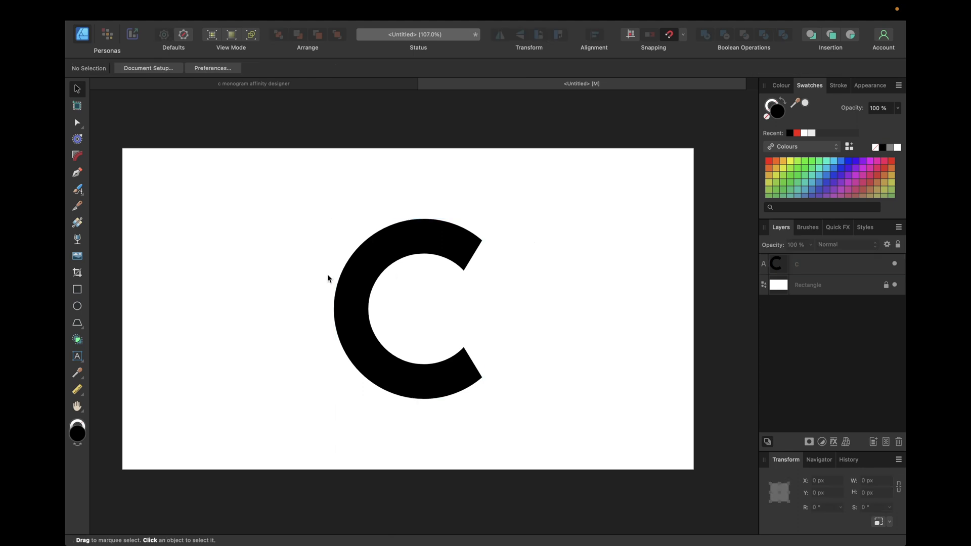
pyautogui.moveTo(79, 309)
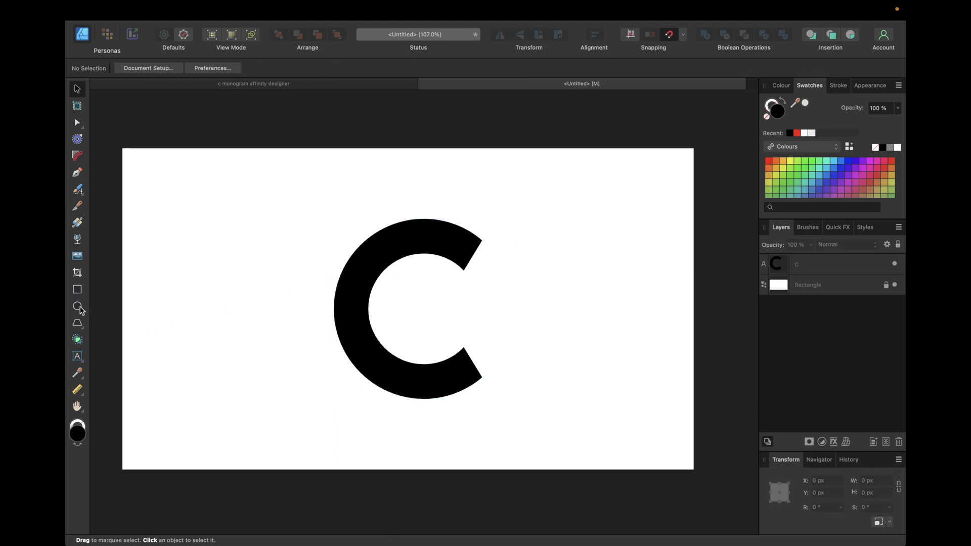
# Draw a solid black circle above-left of the C with the Ellipse Tool
pyautogui.click(78, 306)
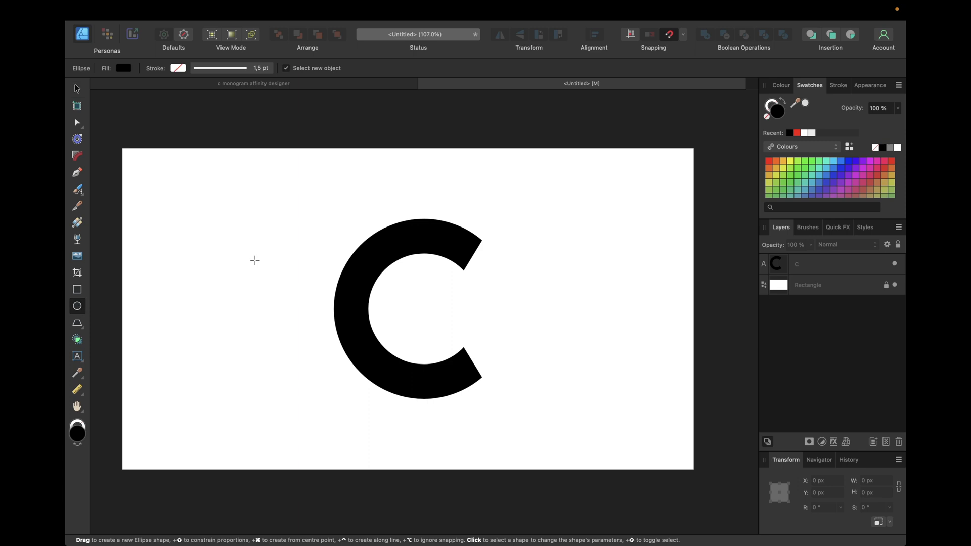
pyautogui.moveTo(195, 207)
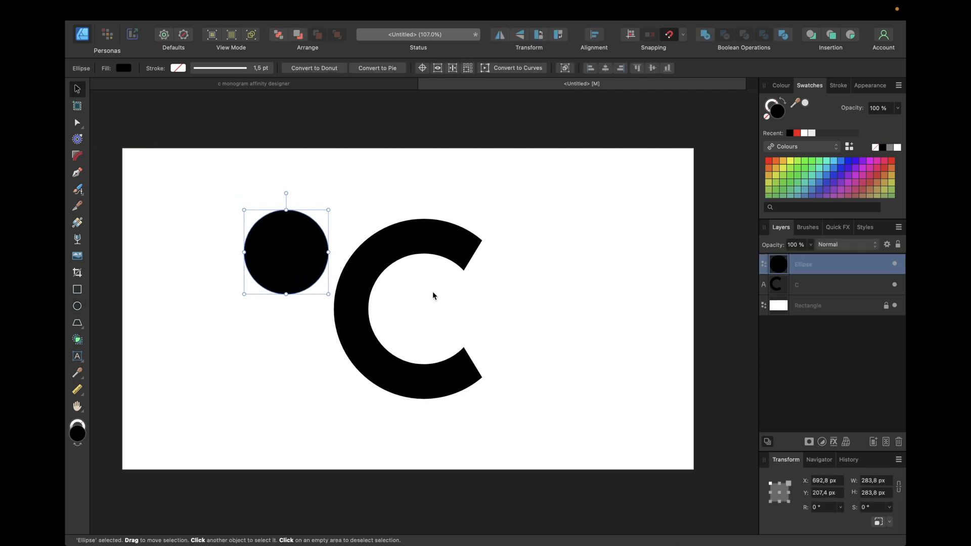
pyautogui.moveTo(413, 333)
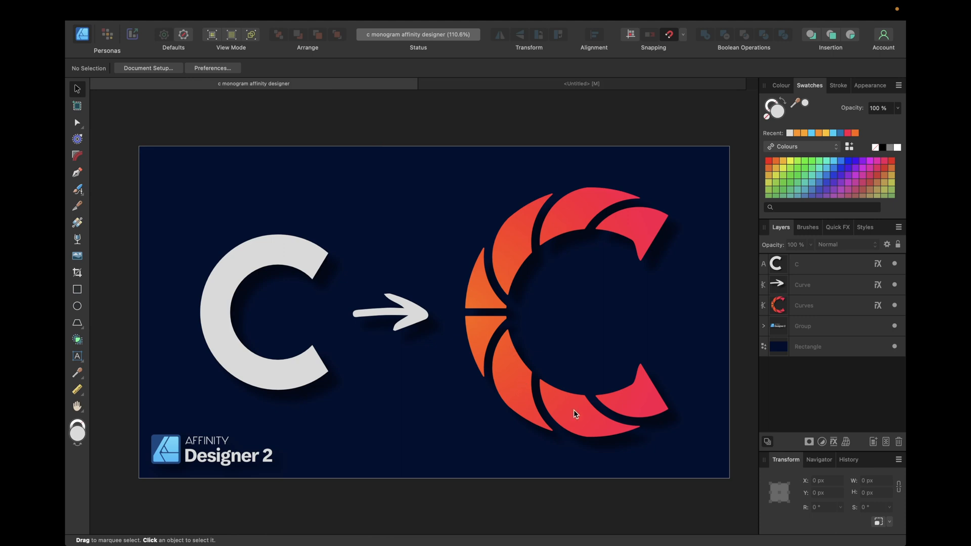
pyautogui.click(581, 84)
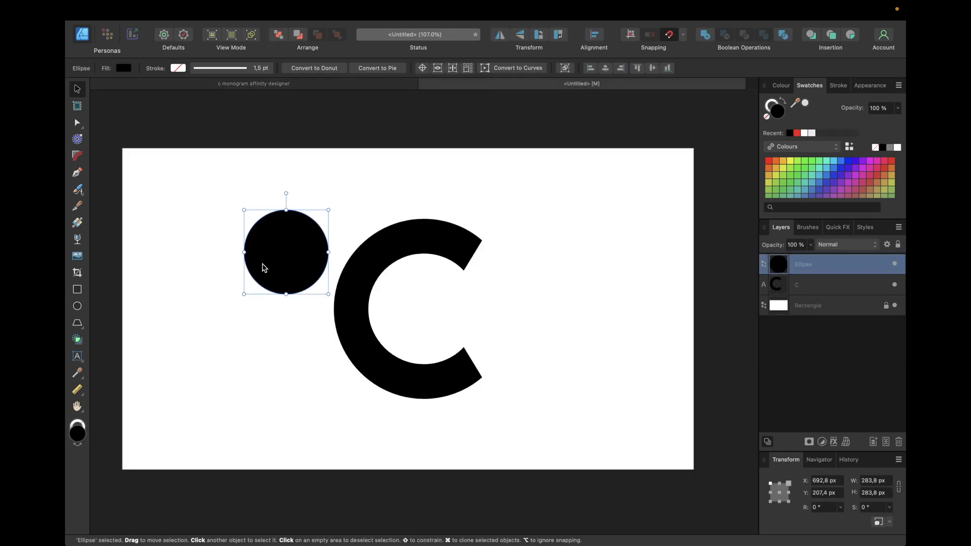
pyautogui.moveTo(265, 258)
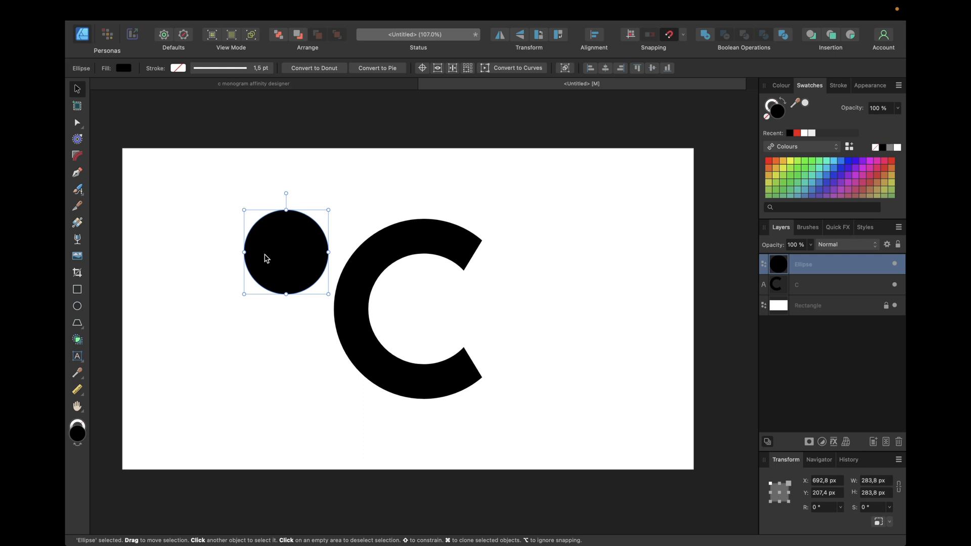
pyautogui.moveTo(678, 232)
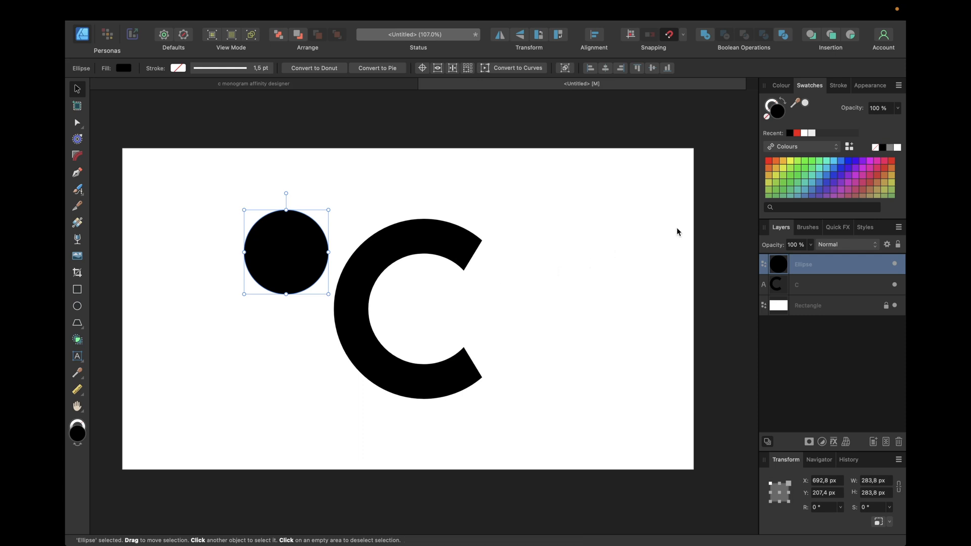
# Draw circles over the lower half of the C and fill them red
pyautogui.click(769, 161)
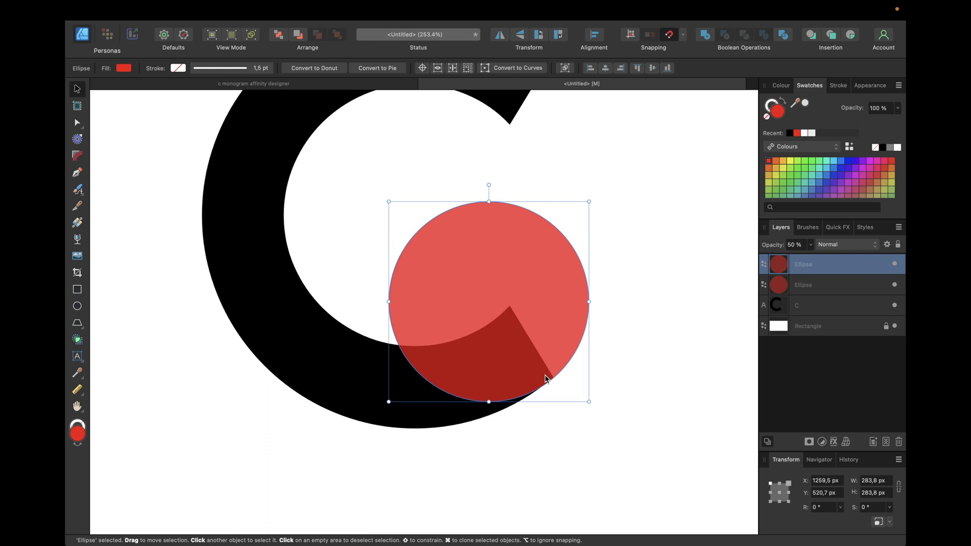
pyautogui.moveTo(504, 355)
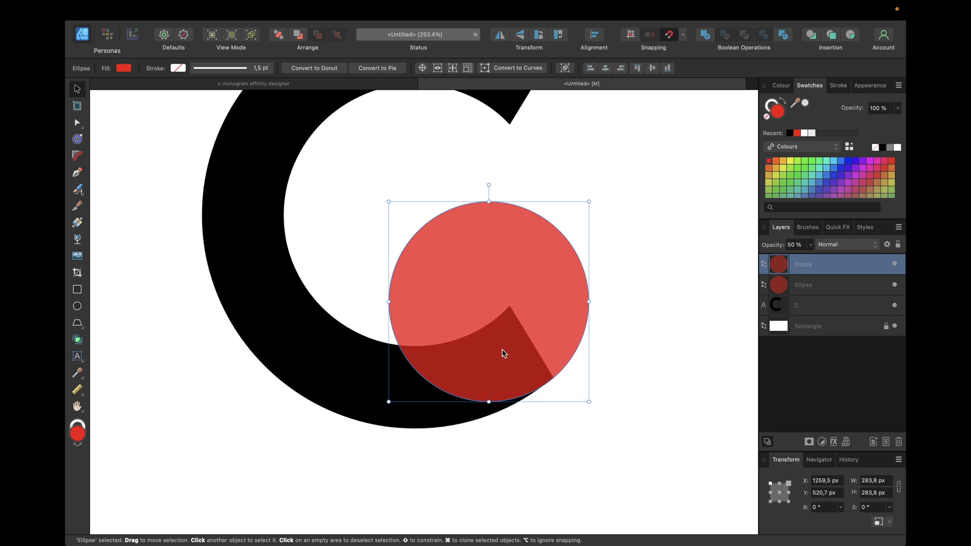
pyautogui.moveTo(484, 308)
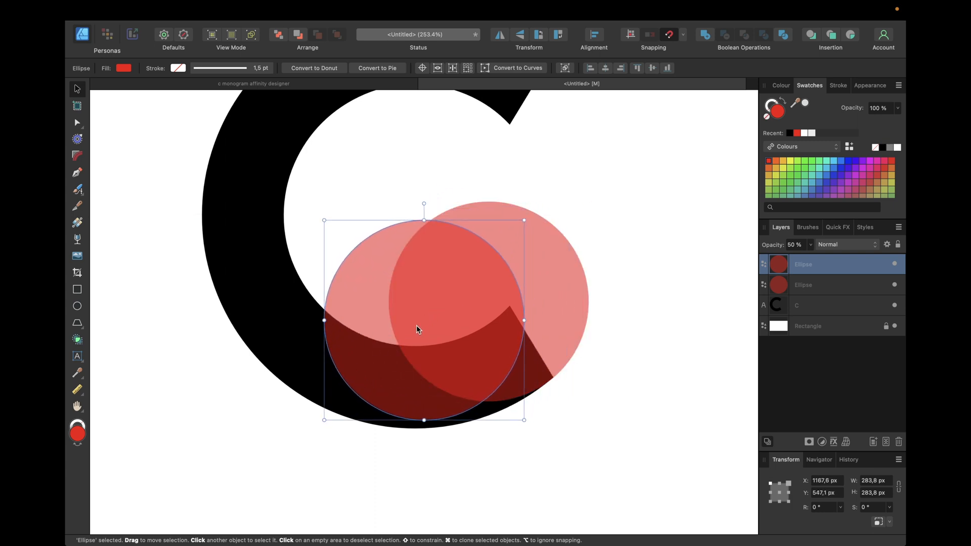
pyautogui.scroll(3)
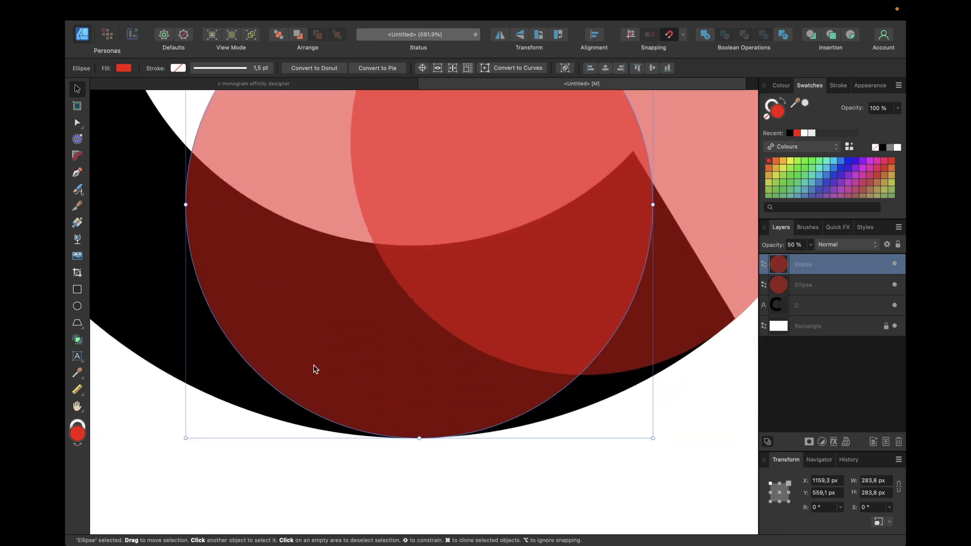
pyautogui.scroll(-3)
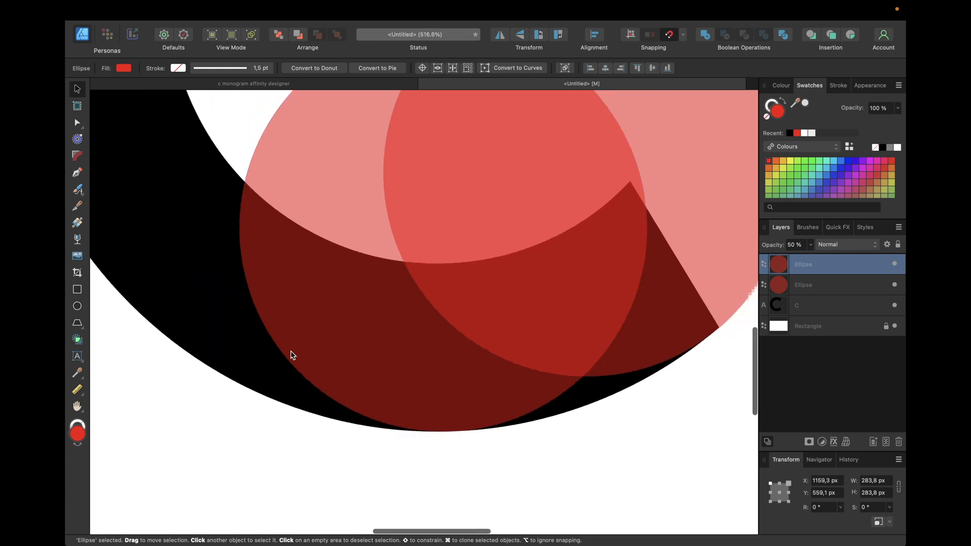
pyautogui.scroll(3)
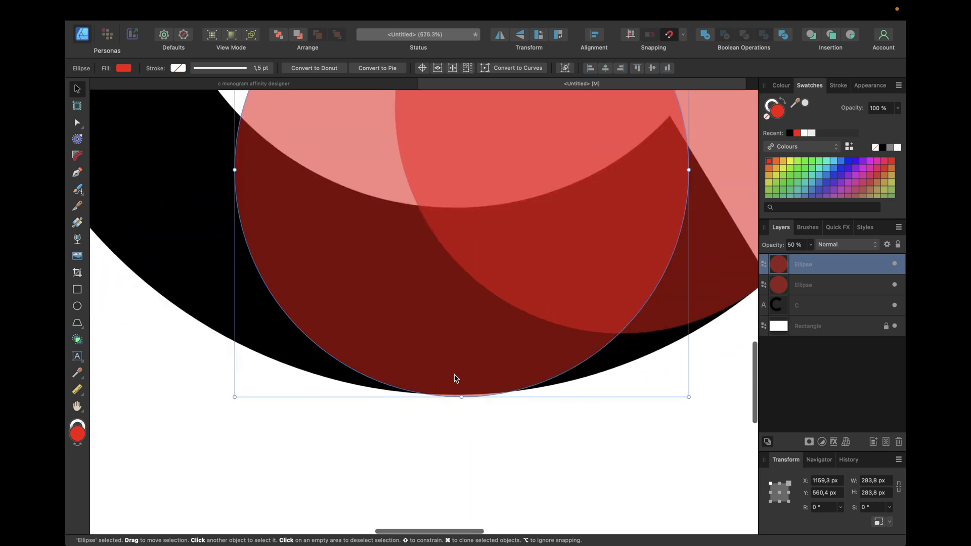
pyautogui.click(806, 304)
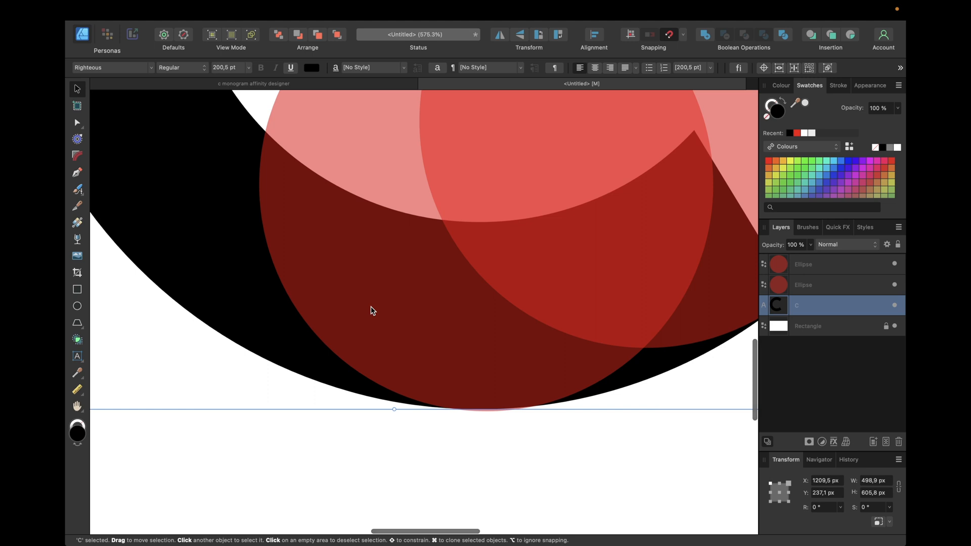
# Finish the three red circles at 50% opacity overlapping the bottom of the C
pyautogui.scroll(-3)
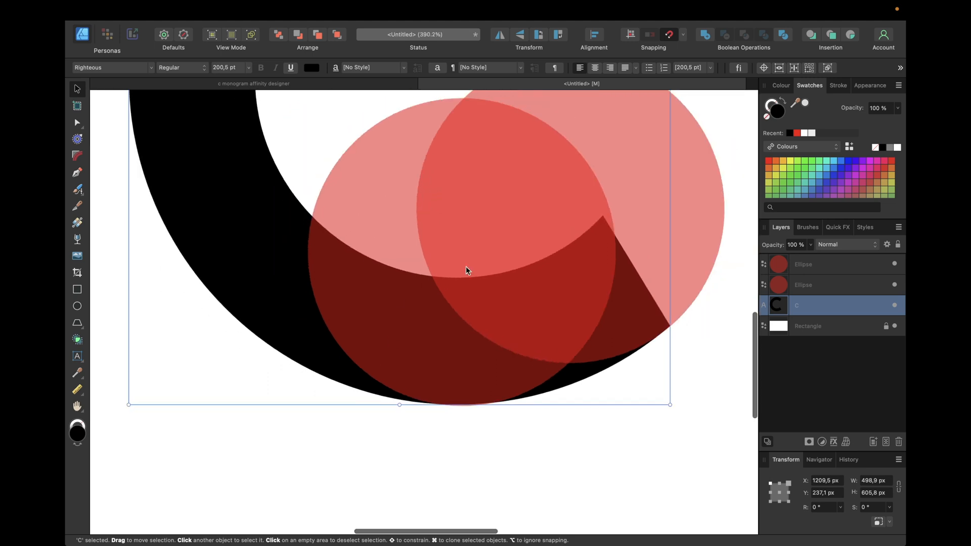
pyautogui.click(385, 283)
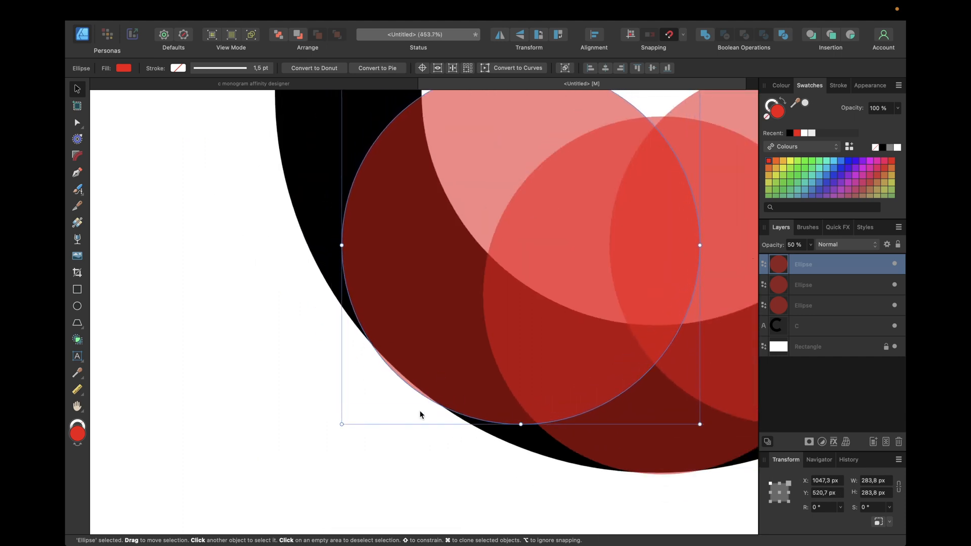
pyautogui.scroll(3)
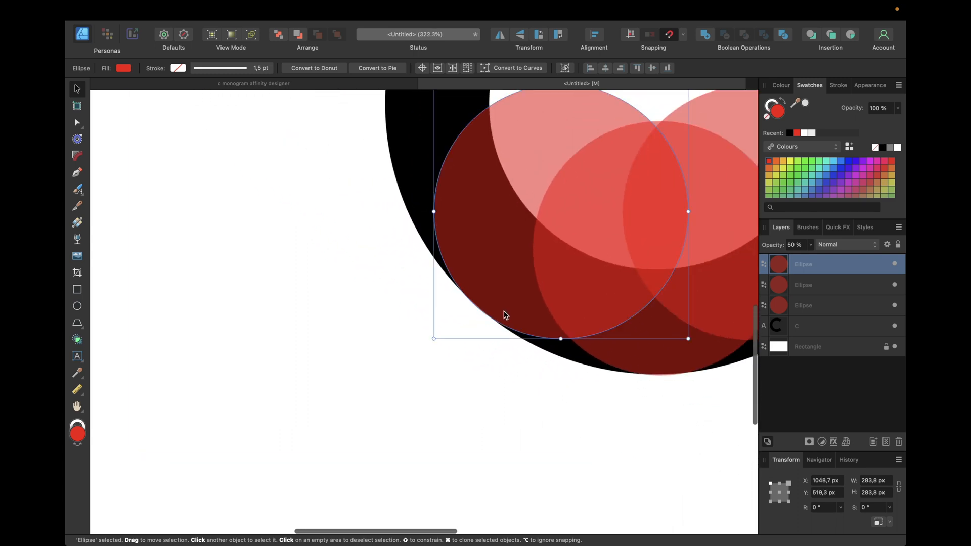
pyautogui.click(800, 326)
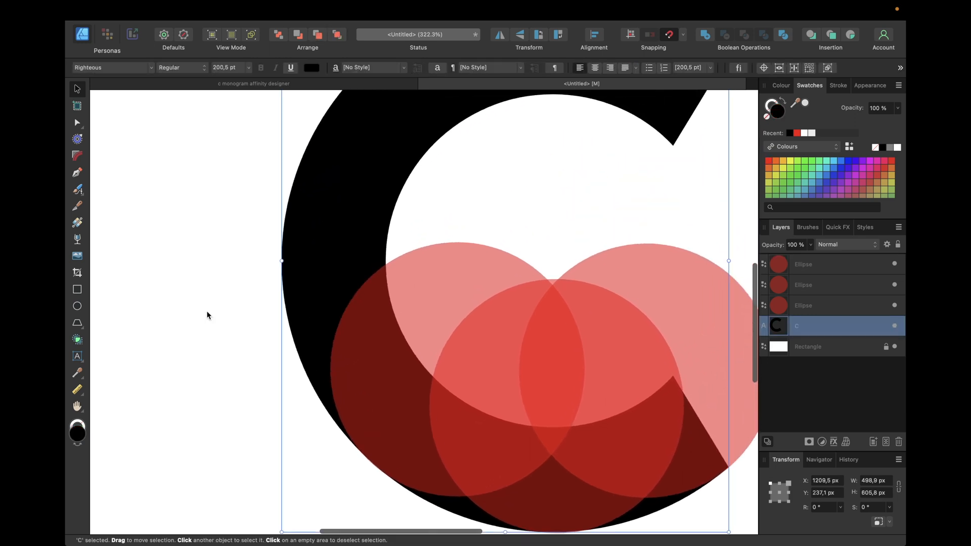
# Draw a red rectangle bar across the C's left stroke above the circles
pyautogui.click(78, 290)
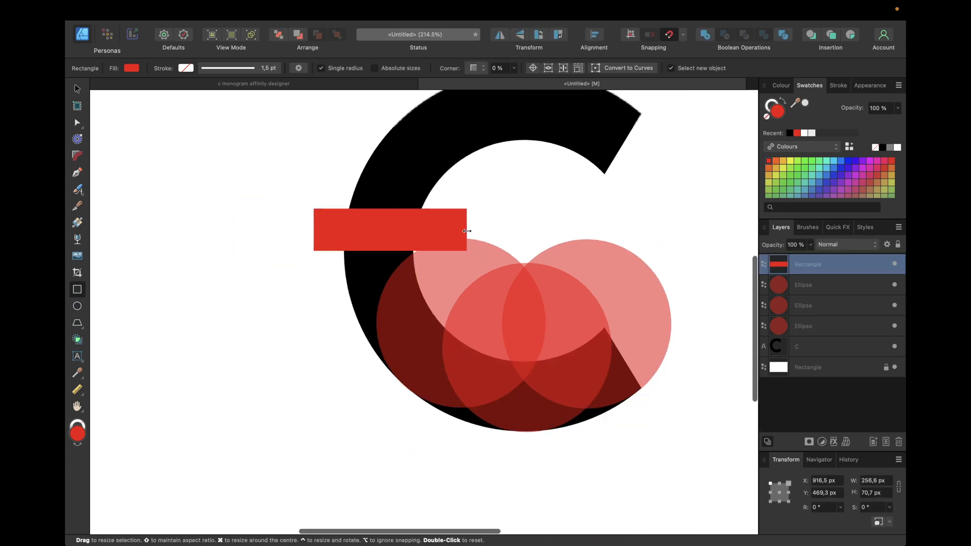
pyautogui.scroll(-3)
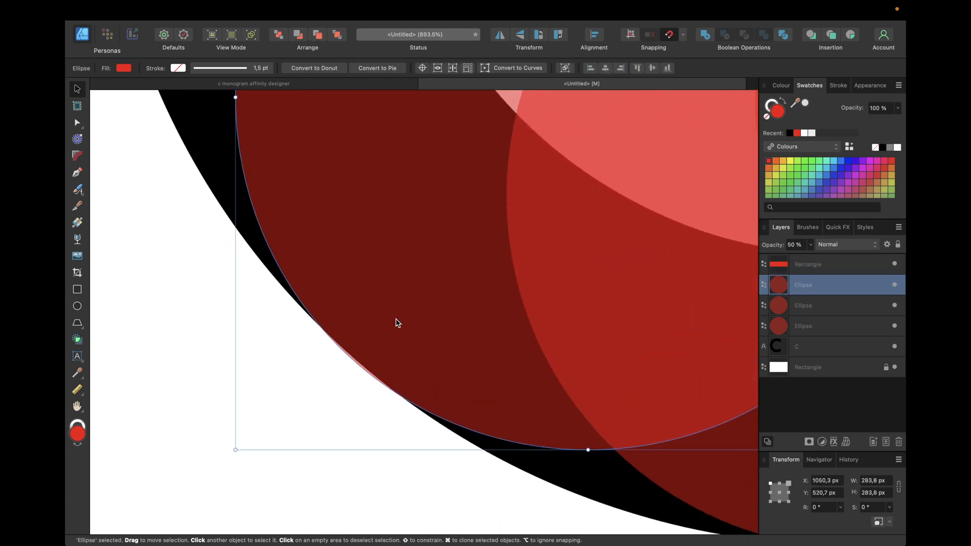
pyautogui.scroll(-3)
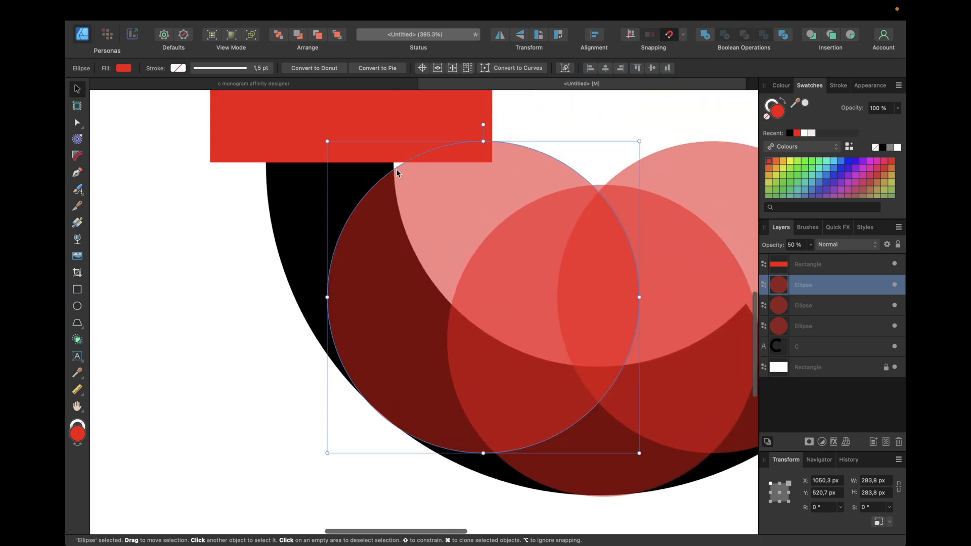
pyautogui.moveTo(562, 130)
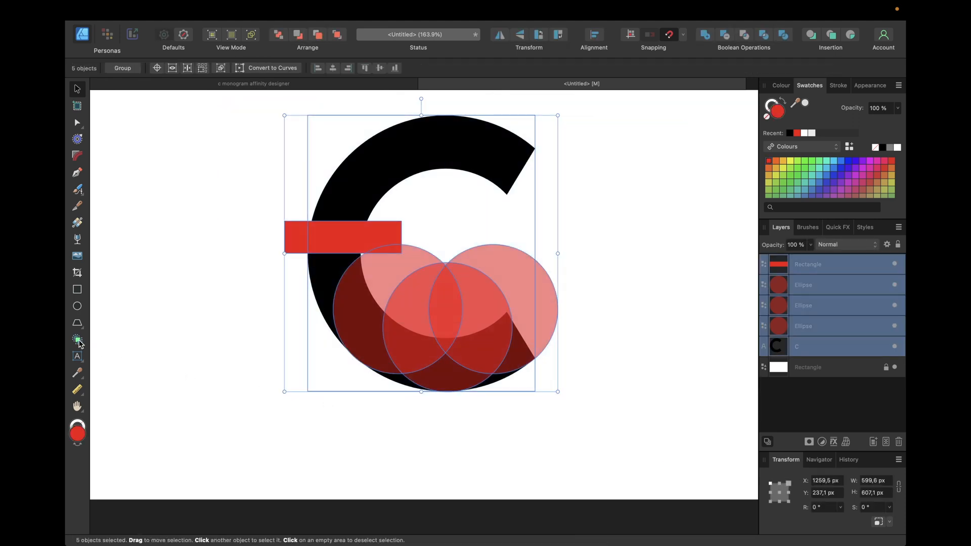
pyautogui.moveTo(78, 339)
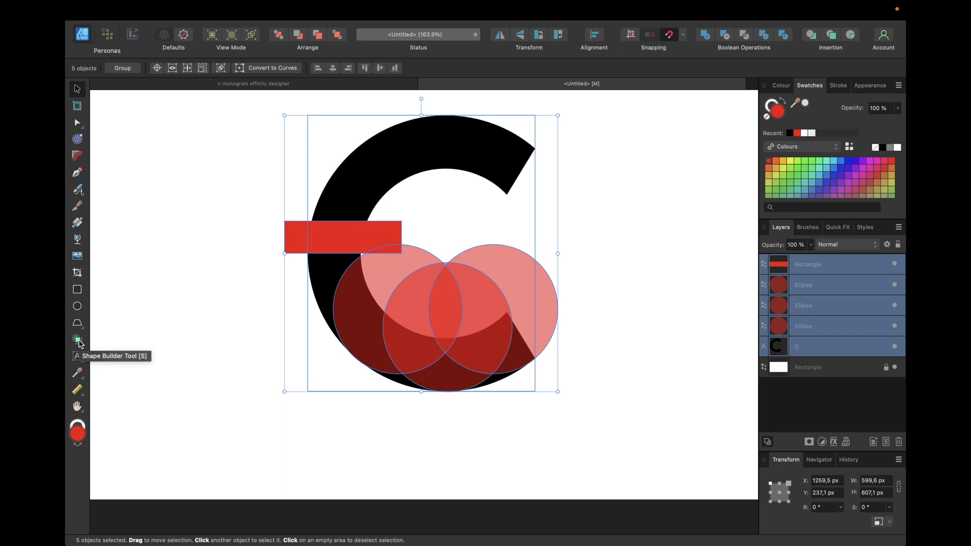
# Split the overlapping shapes into pieces with the Shape Builder Tool
pyautogui.click(78, 339)
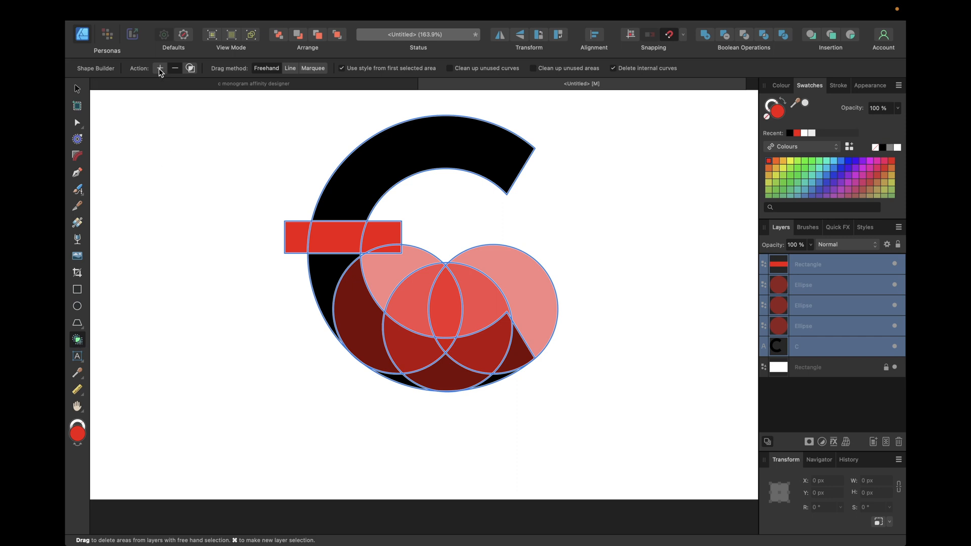
pyautogui.moveTo(159, 68)
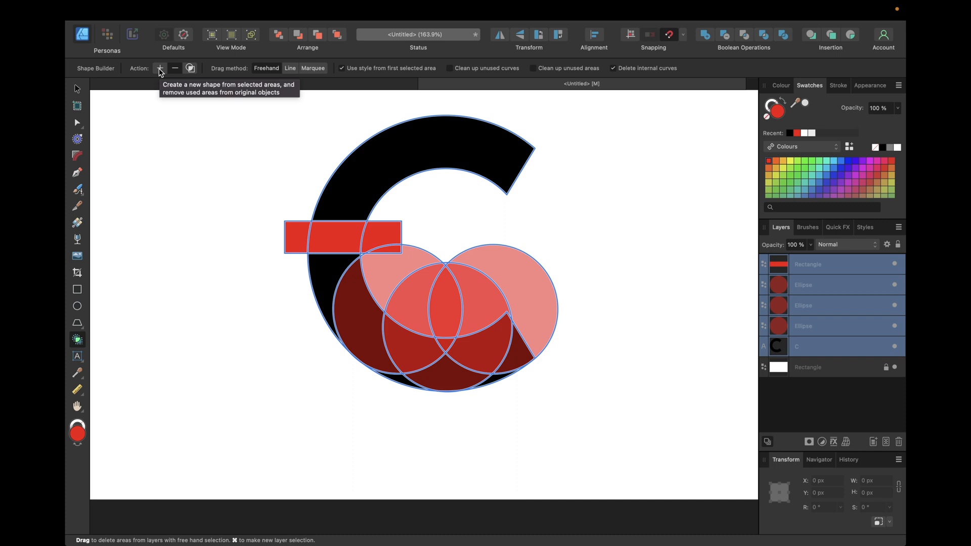
pyautogui.moveTo(537, 353)
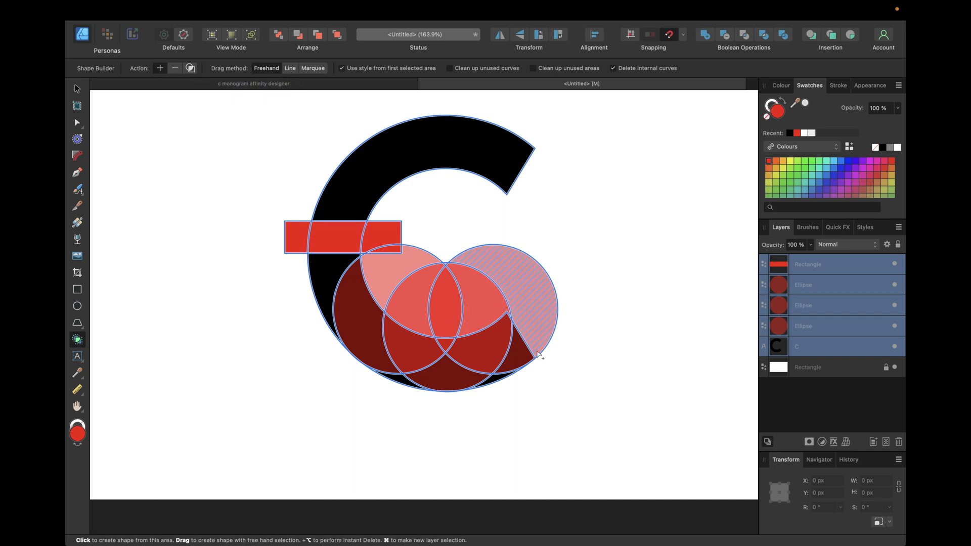
pyautogui.moveTo(513, 291)
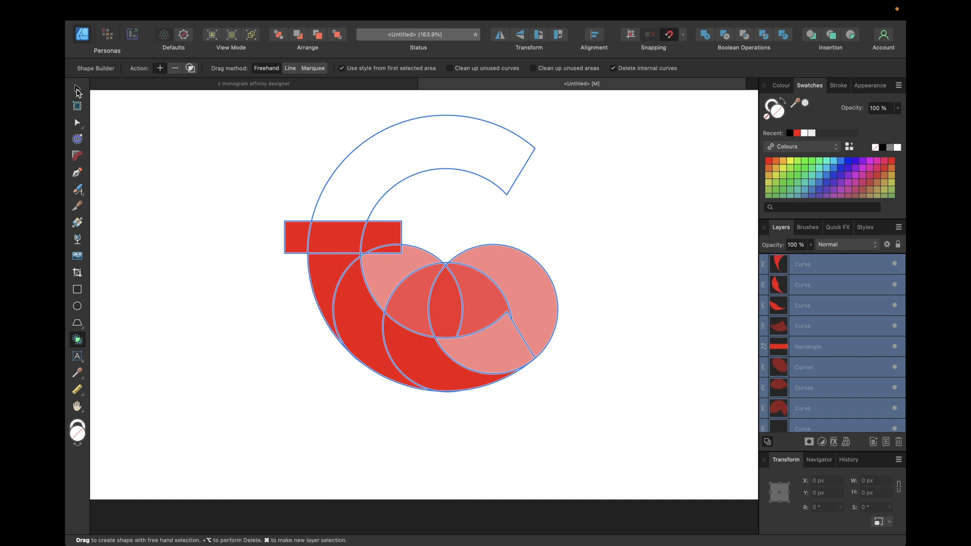
pyautogui.click(78, 90)
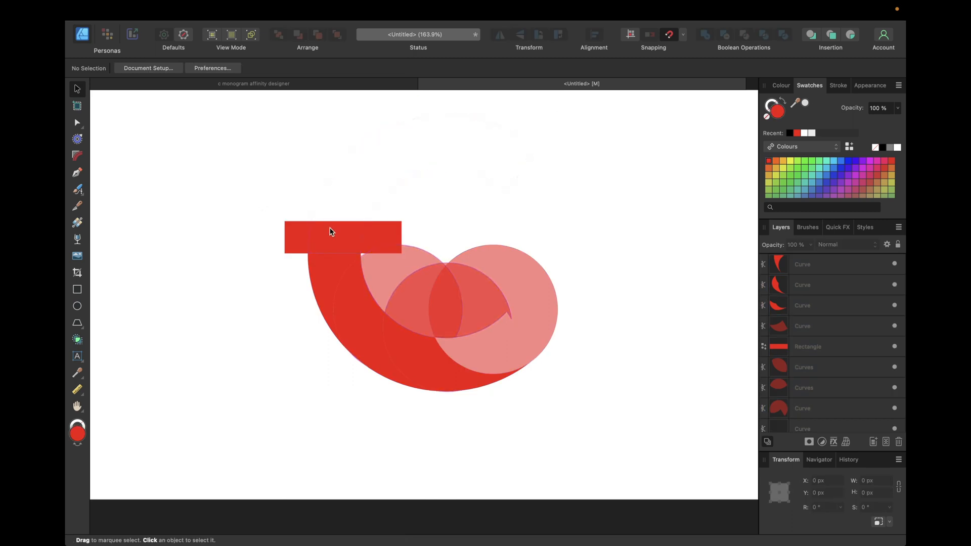
# Delete the red bar and the empty upper arc, leaving four lower-arc segments selected
pyautogui.click(406, 303)
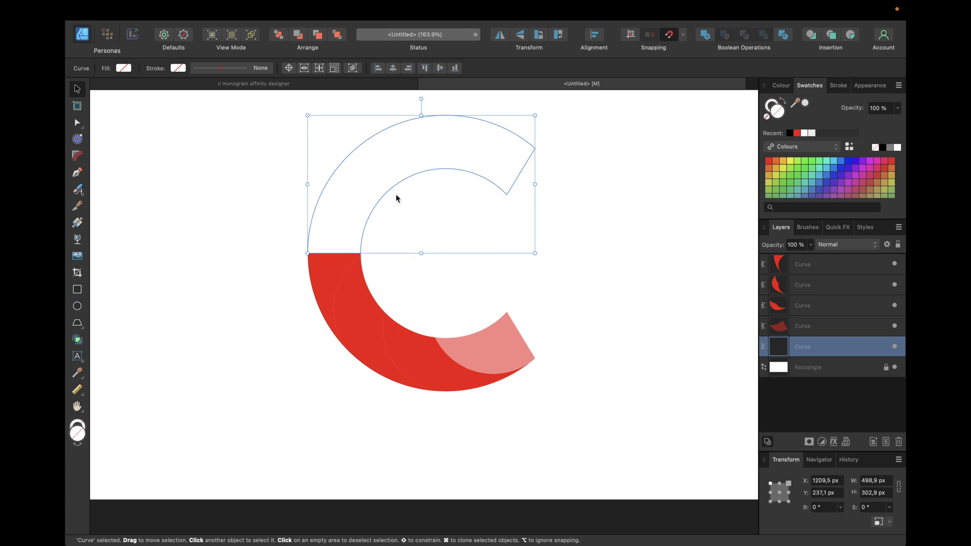
pyautogui.click(809, 367)
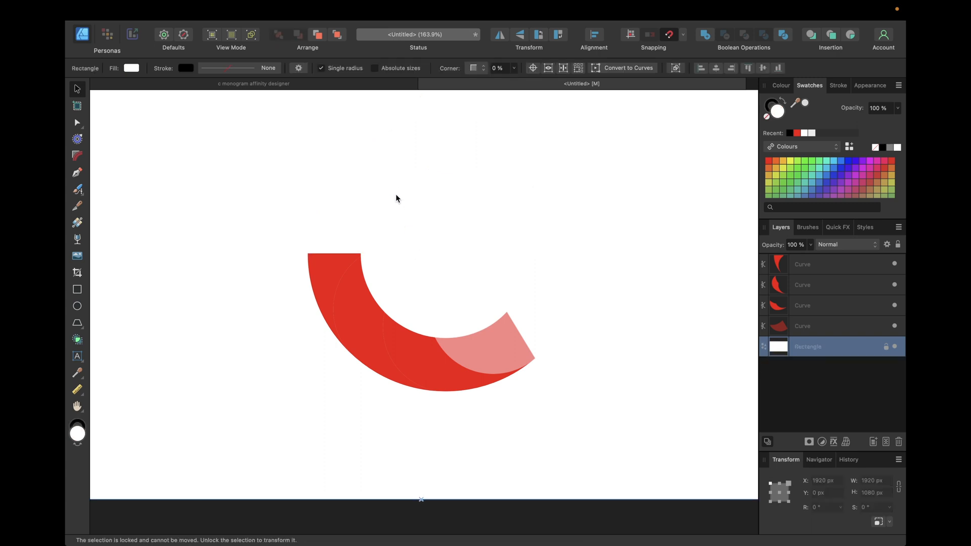
pyautogui.click(346, 230)
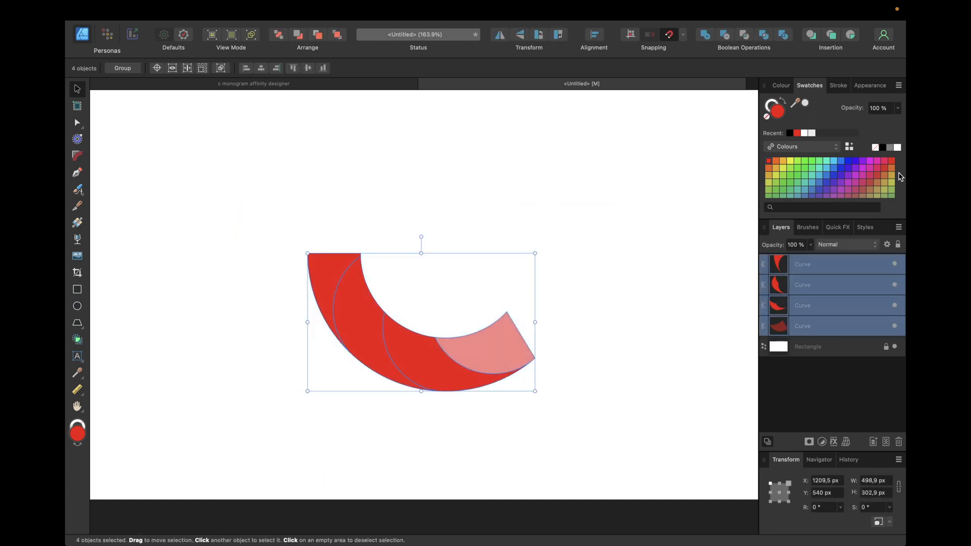
# Make the four segments solid black at 100% opacity with a white outline
pyautogui.click(774, 109)
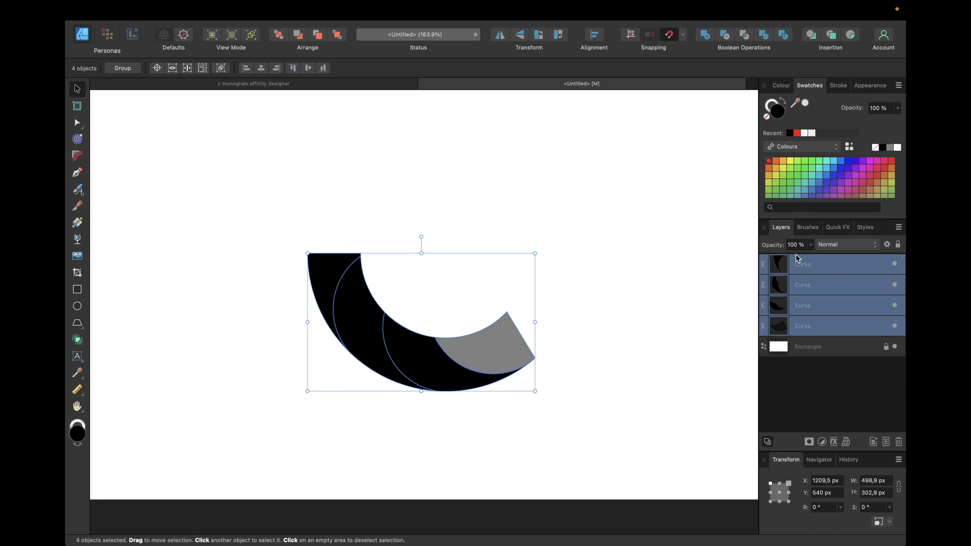
pyautogui.click(795, 243)
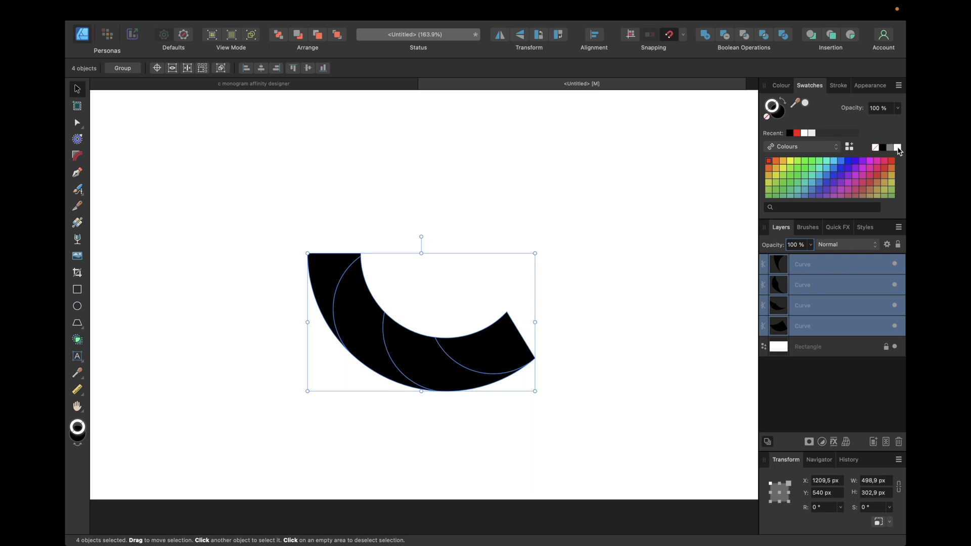
pyautogui.click(838, 85)
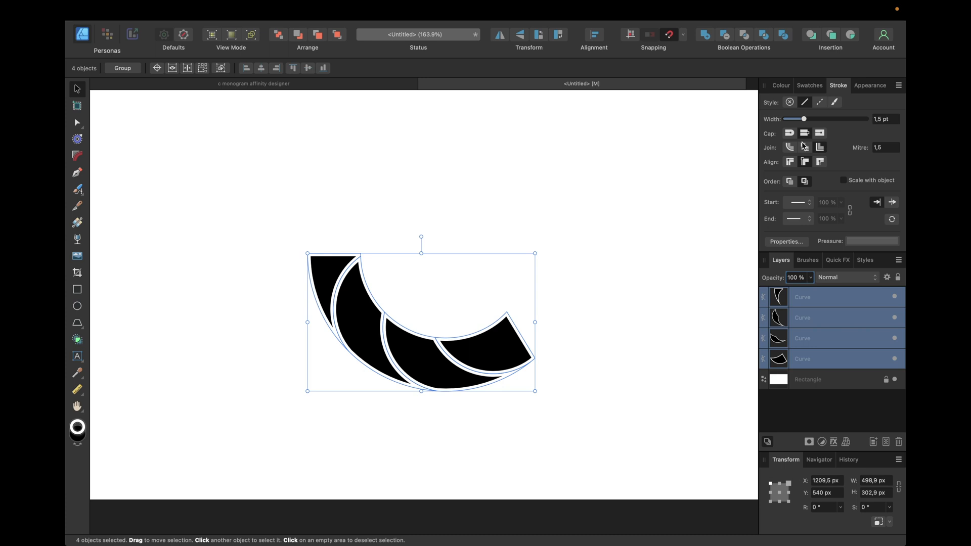
pyautogui.moveTo(805, 133)
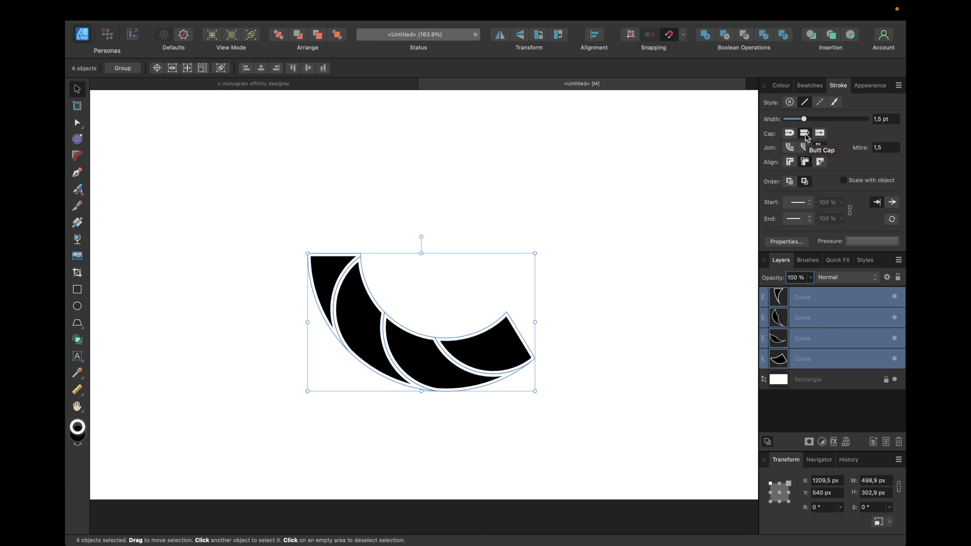
pyautogui.moveTo(820, 148)
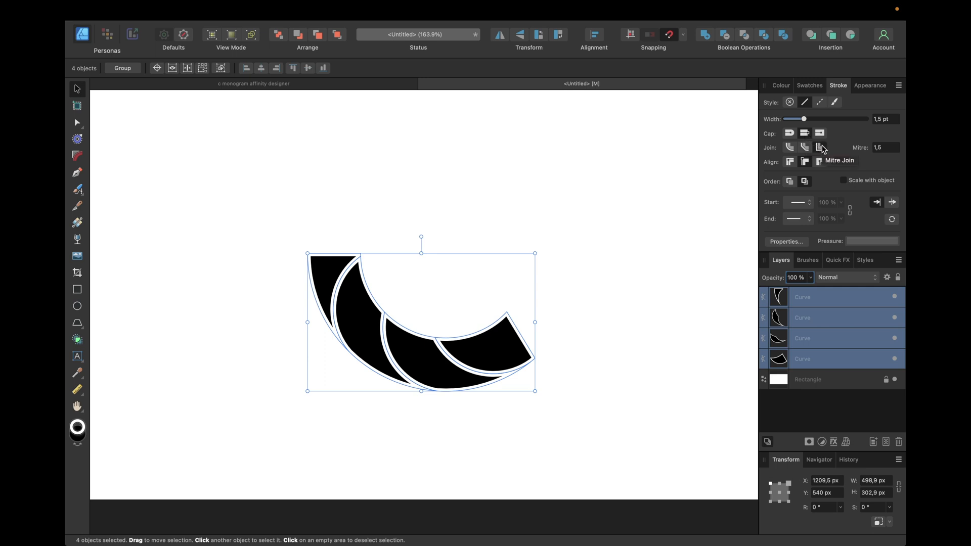
pyautogui.moveTo(805, 162)
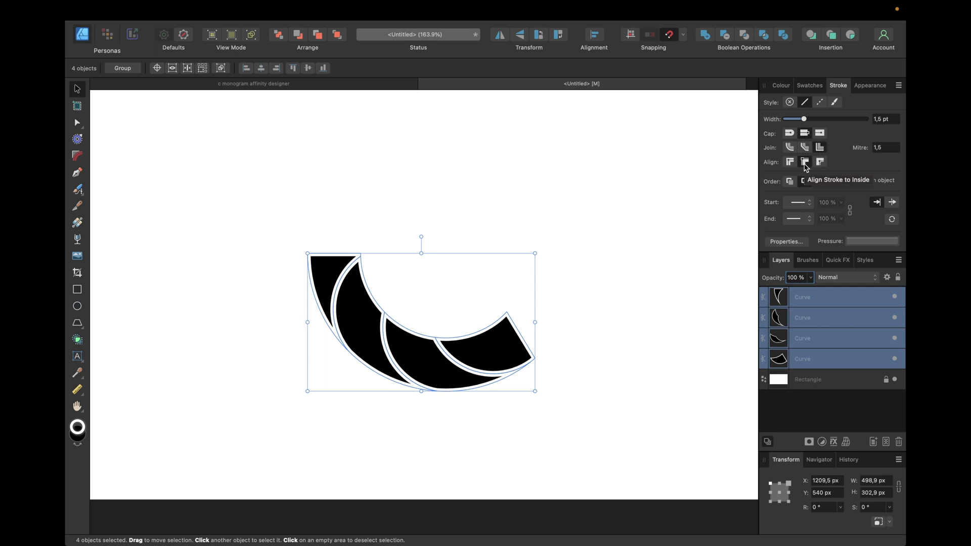
pyautogui.moveTo(840, 168)
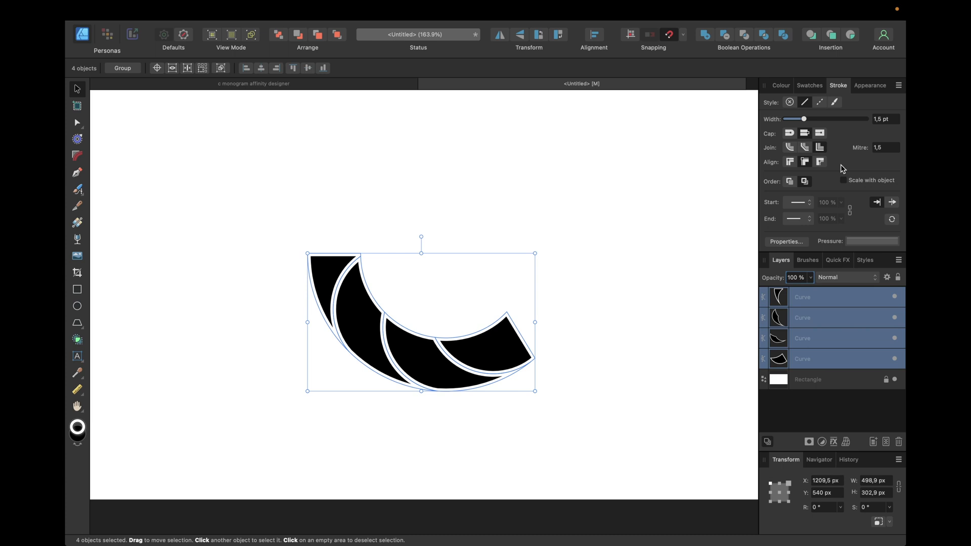
pyautogui.moveTo(695, 269)
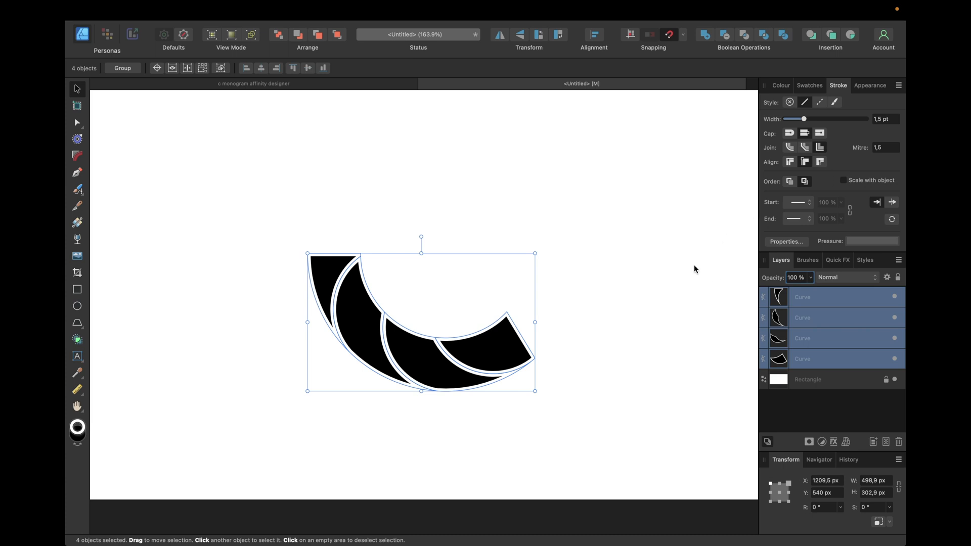
pyautogui.moveTo(387, 393)
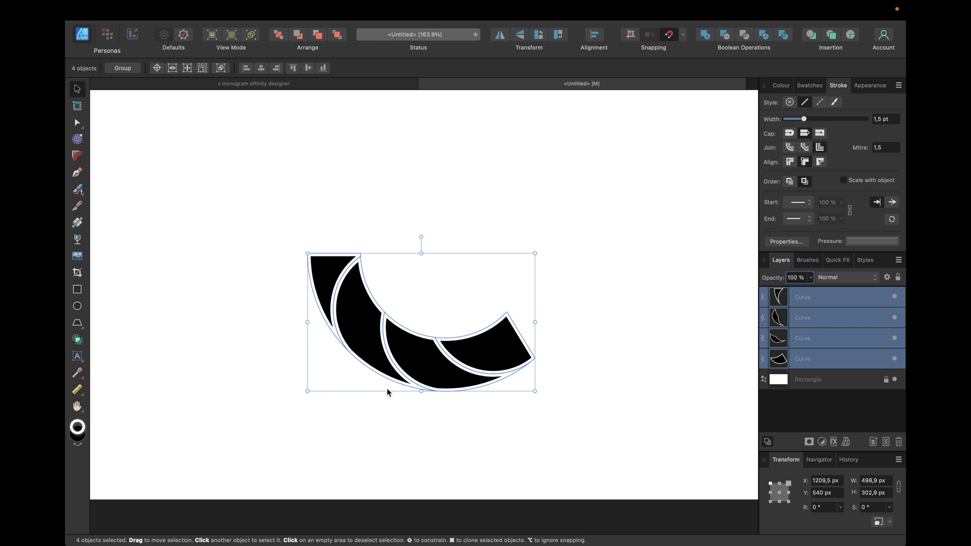
pyautogui.moveTo(403, 148)
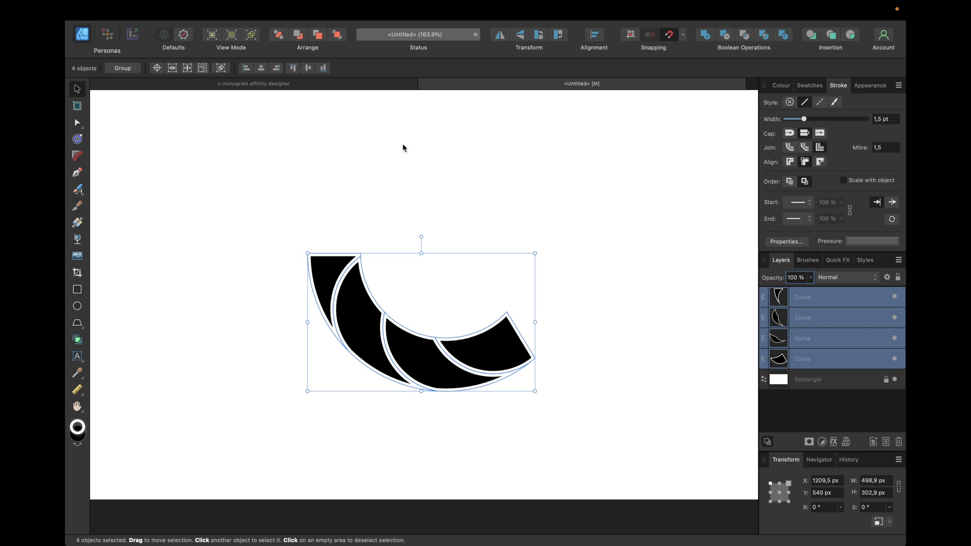
pyautogui.moveTo(588, 172)
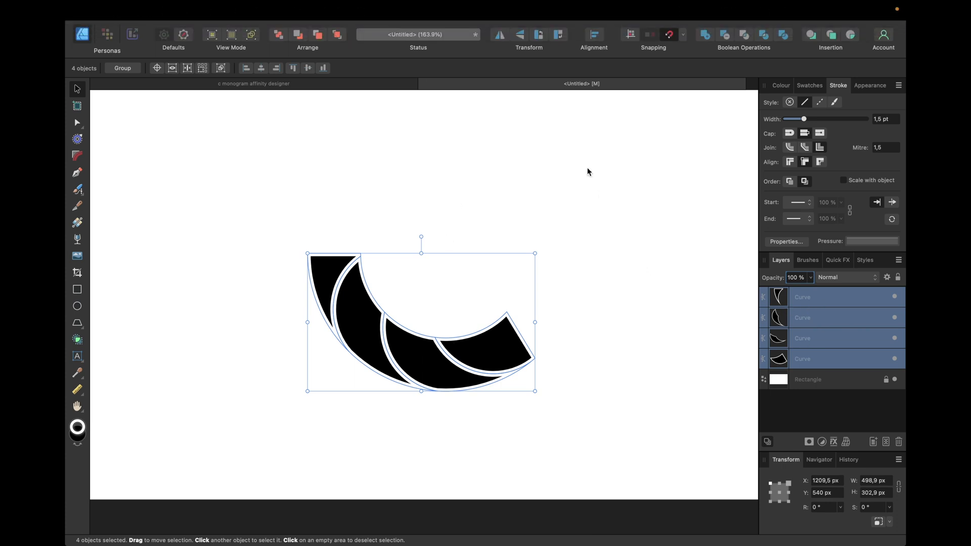
# Expand the white strokes into shapes and merge them into one white gap layer
pyautogui.click(255, 10)
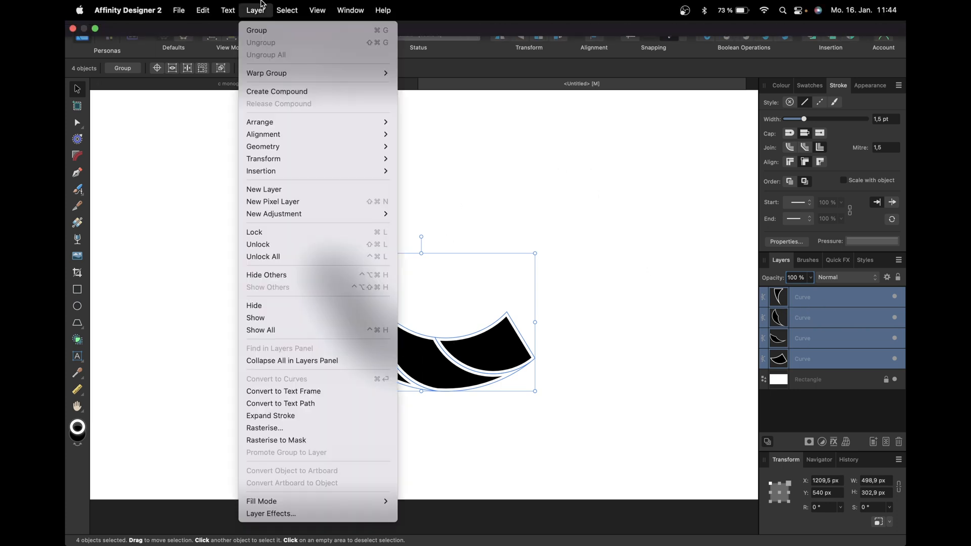
pyautogui.click(271, 416)
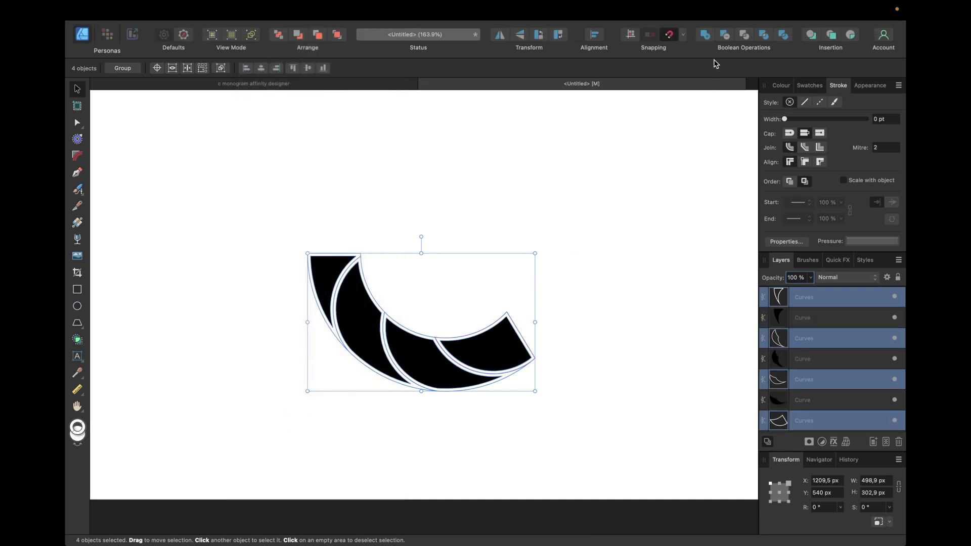
pyautogui.moveTo(704, 35)
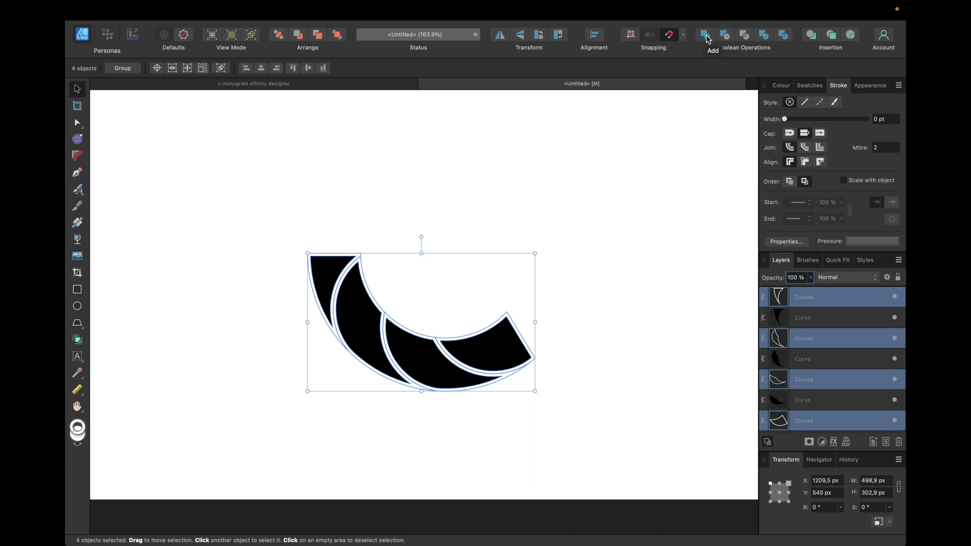
pyautogui.click(705, 35)
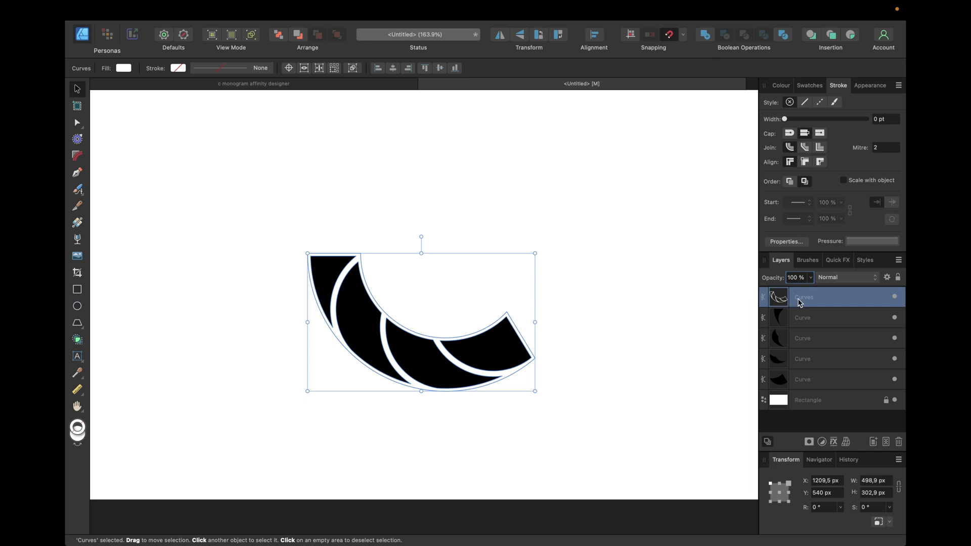
pyautogui.moveTo(817, 345)
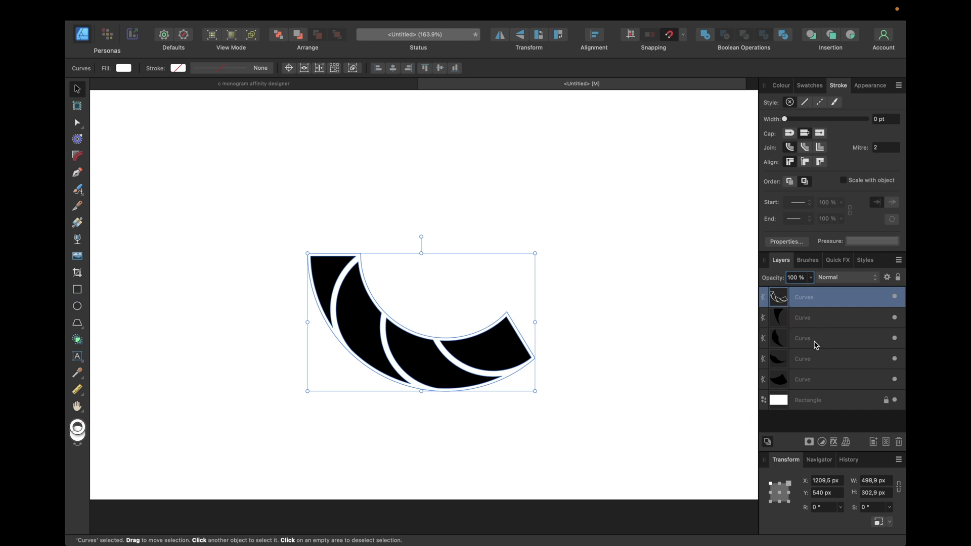
pyautogui.moveTo(782, 326)
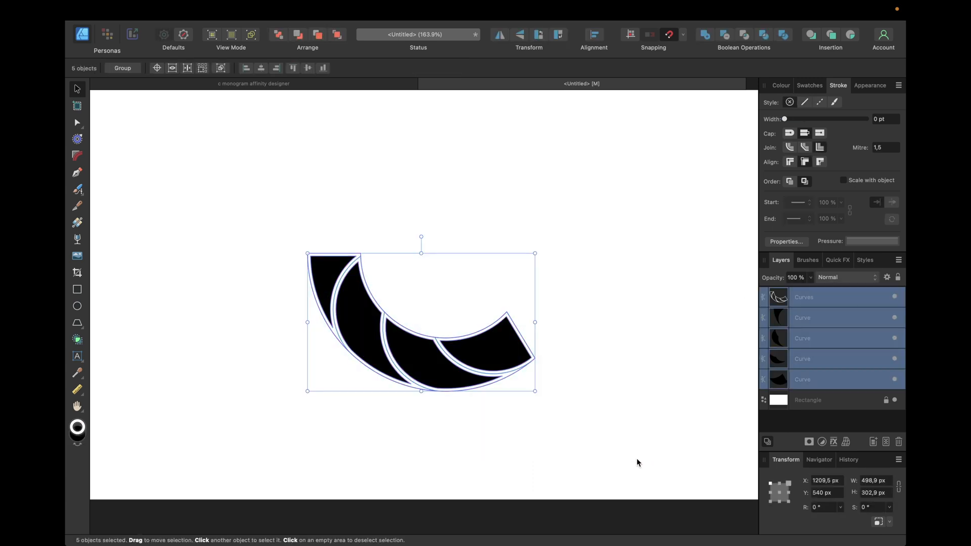
# Subtract the white gap areas with the Shape Builder, leaving four black pieces with real gaps
pyautogui.click(78, 339)
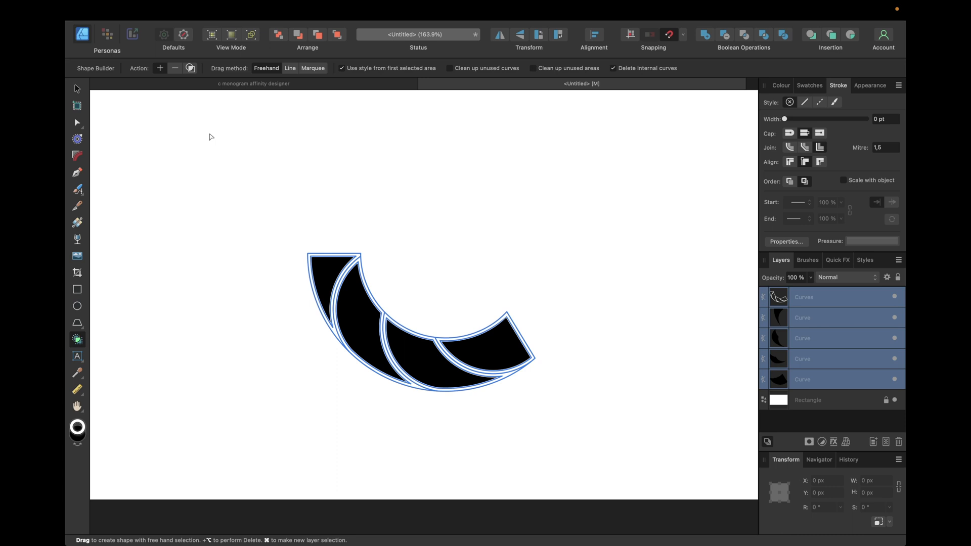
pyautogui.moveTo(175, 68)
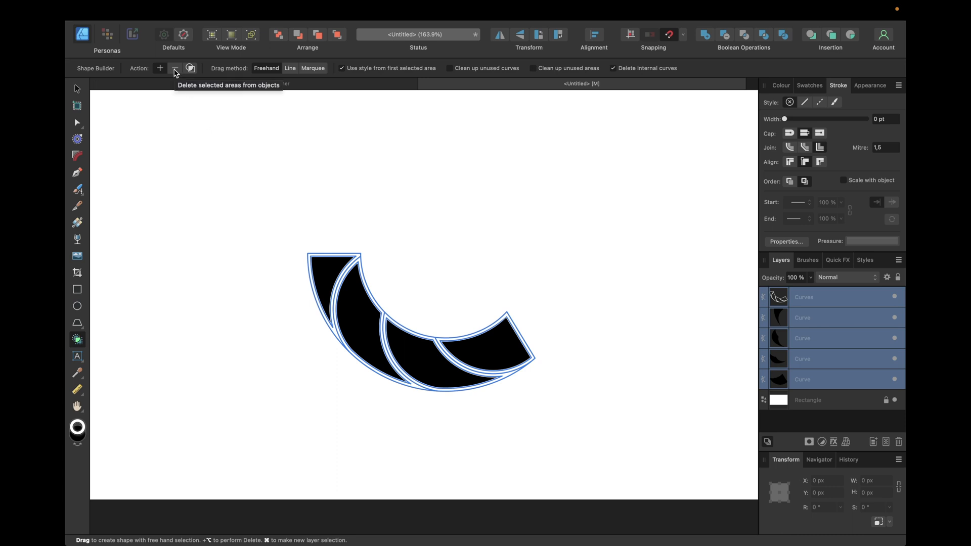
pyautogui.moveTo(175, 68)
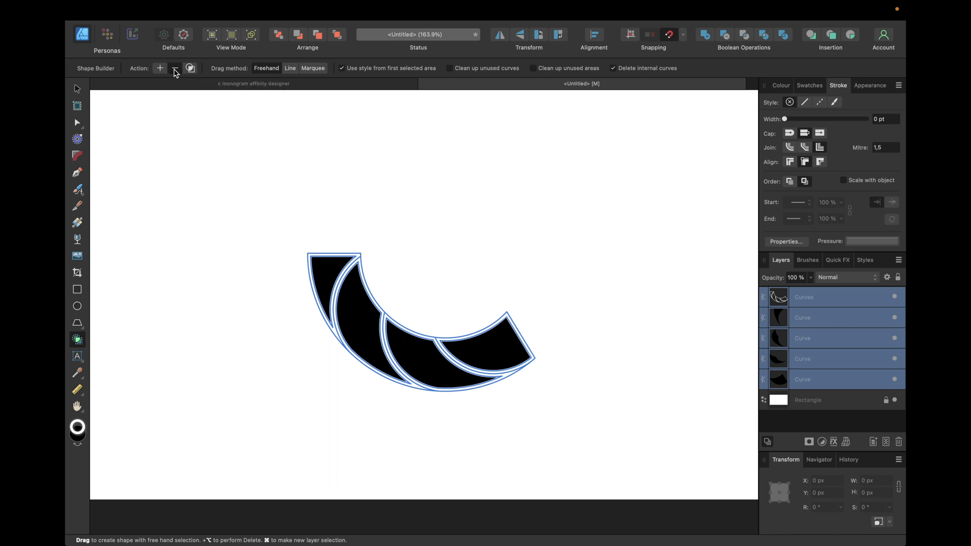
pyautogui.click(175, 68)
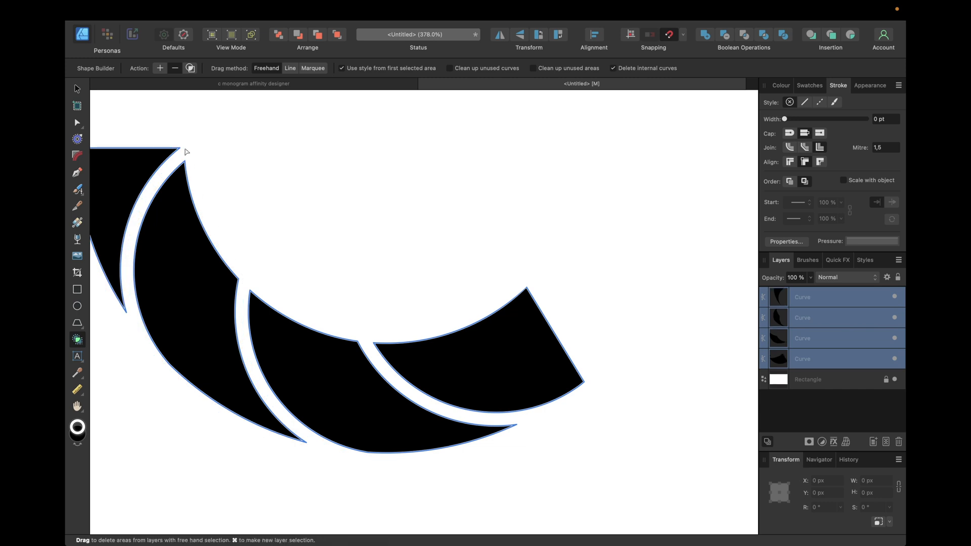
pyautogui.click(78, 89)
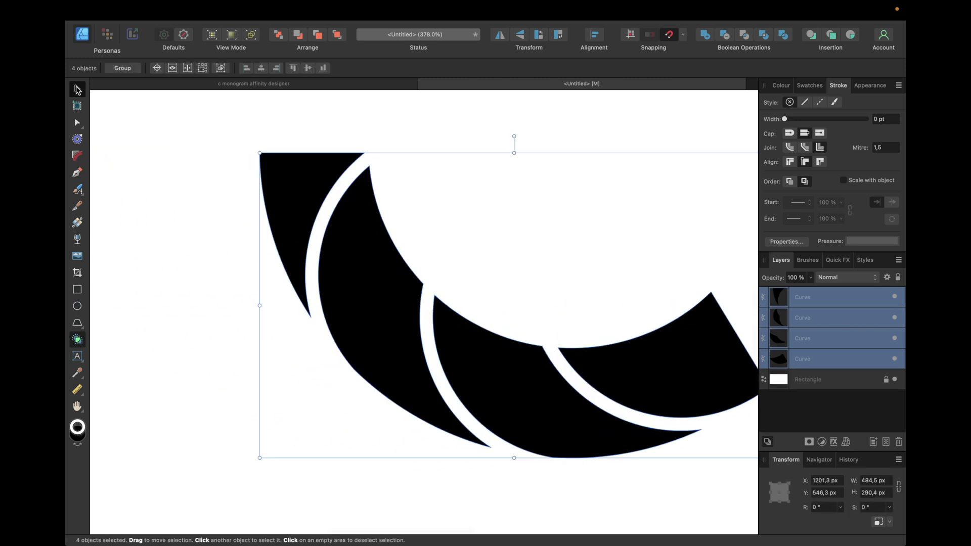
pyautogui.scroll(-3)
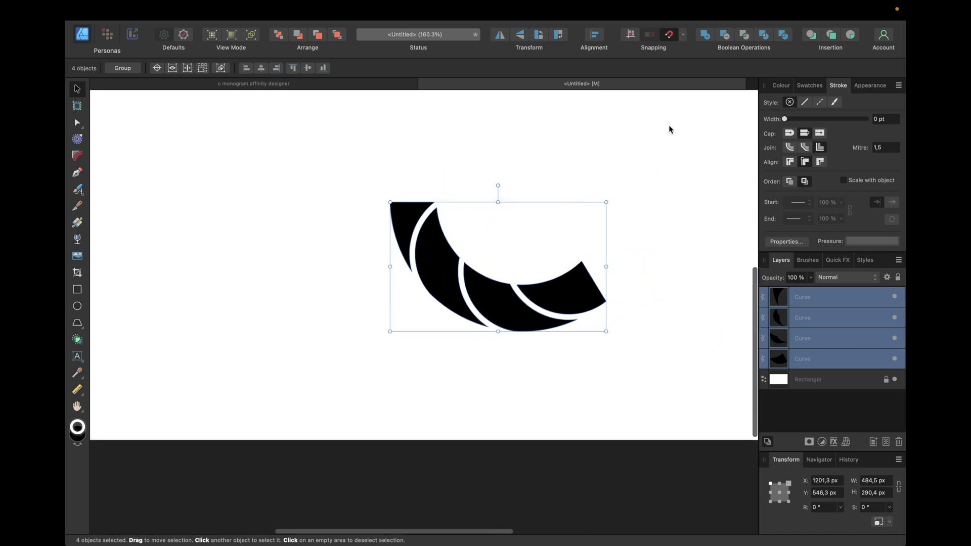
pyautogui.moveTo(705, 34)
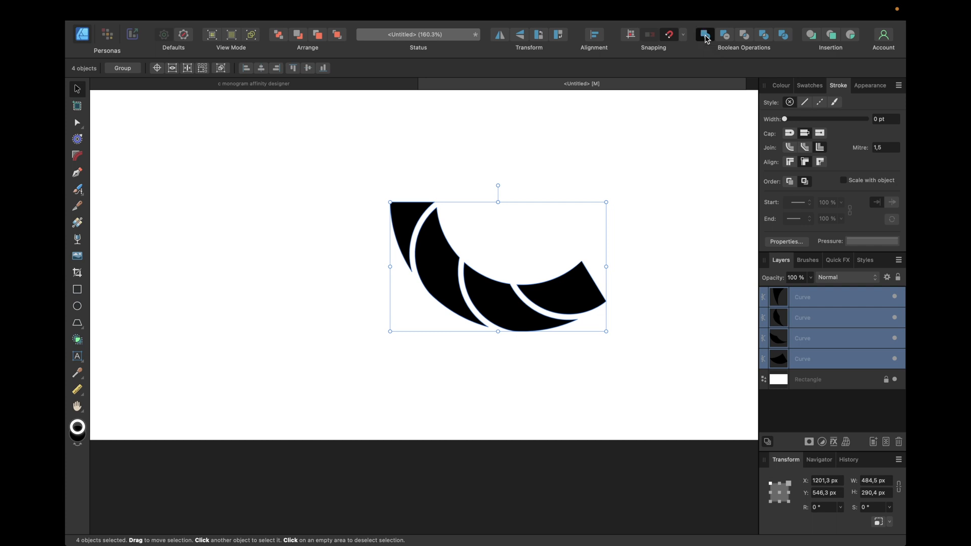
# Add the four pieces into one curve, duplicate and flip it below to complete the segmented C
pyautogui.click(705, 34)
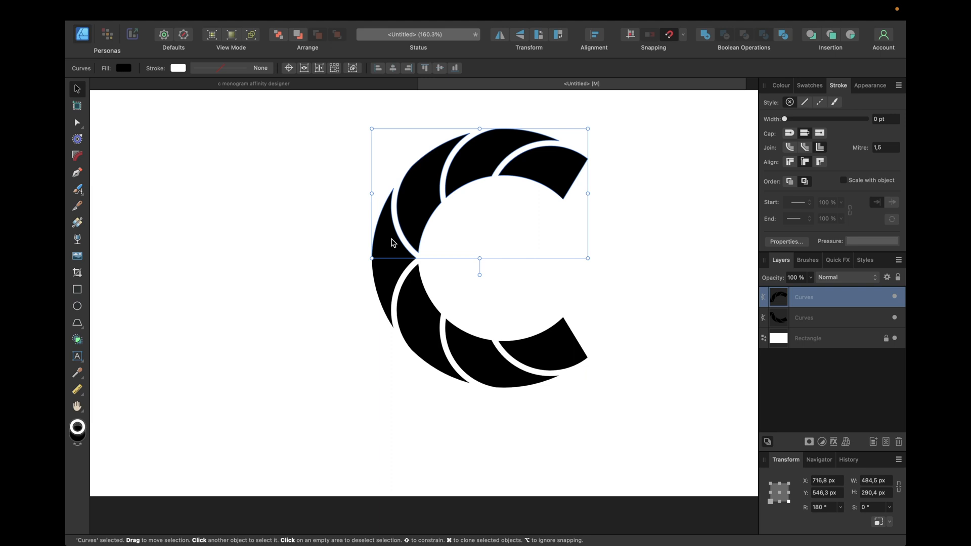
pyautogui.scroll(3)
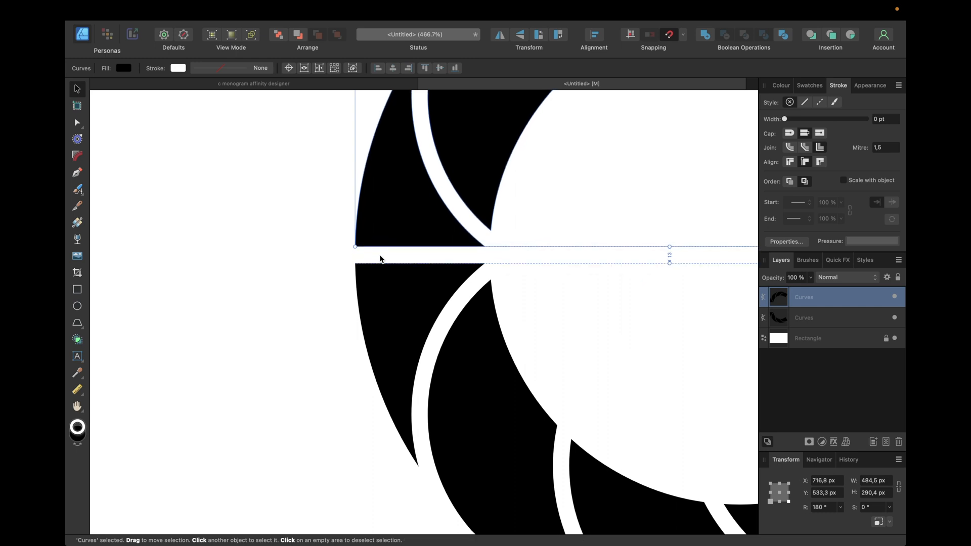
pyautogui.click(534, 285)
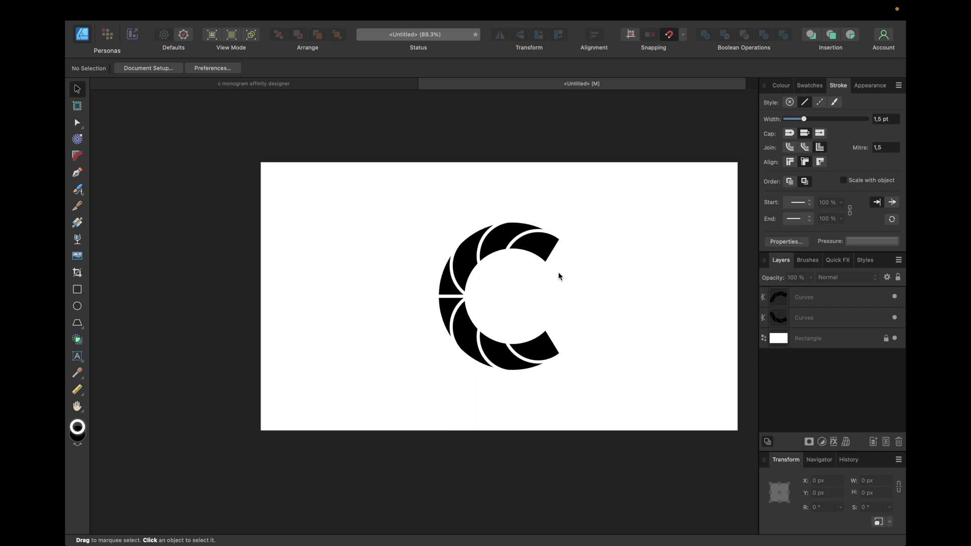
pyautogui.scroll(3)
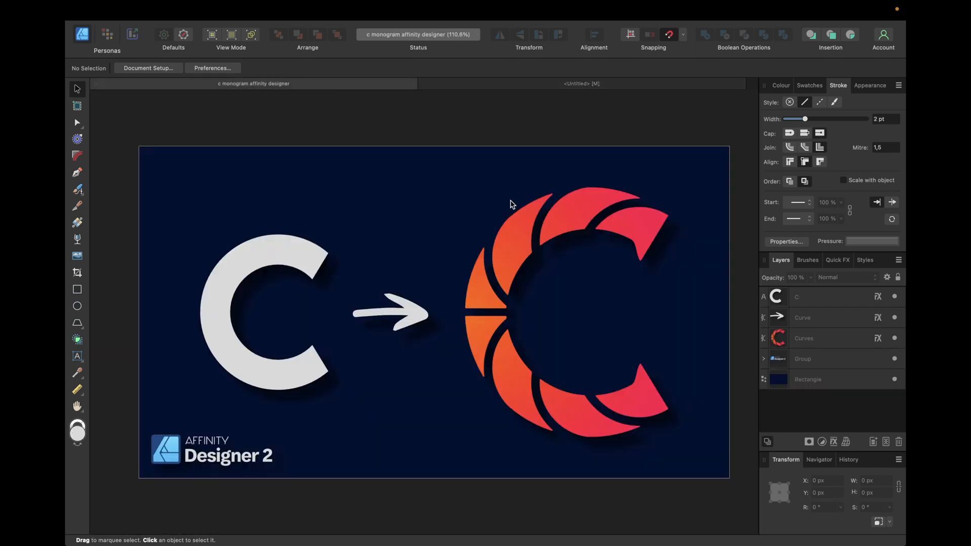
pyautogui.moveTo(638, 251)
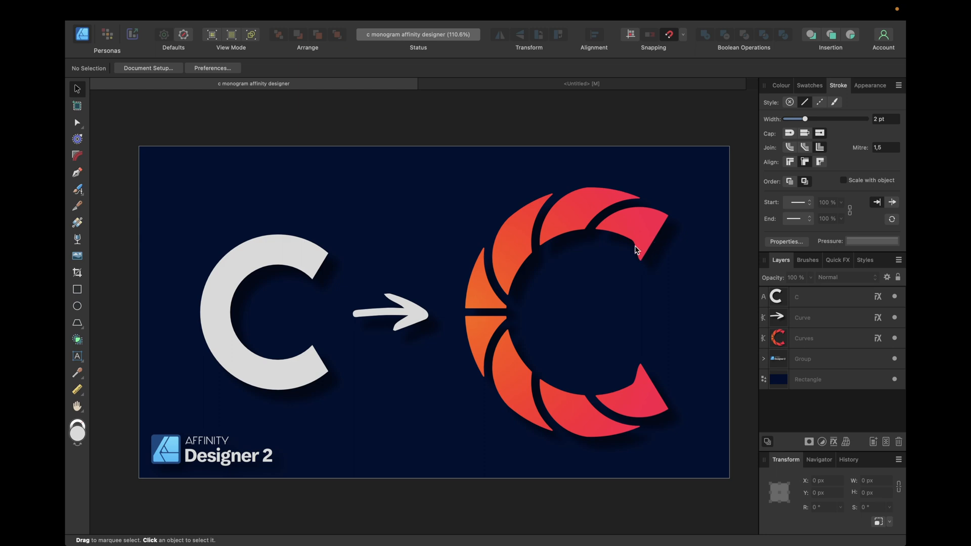
pyautogui.click(581, 84)
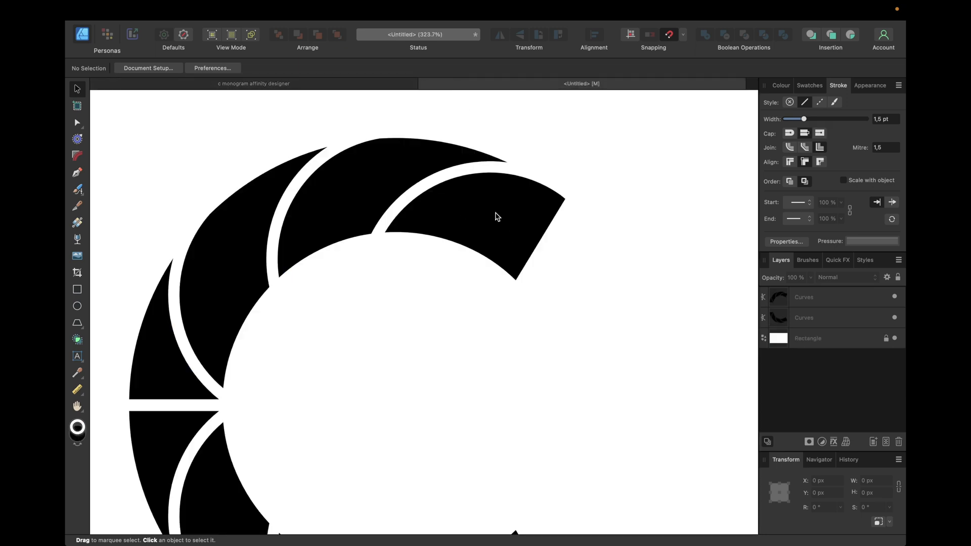
# Draw a small rectangle filled red with no outline
pyautogui.click(78, 292)
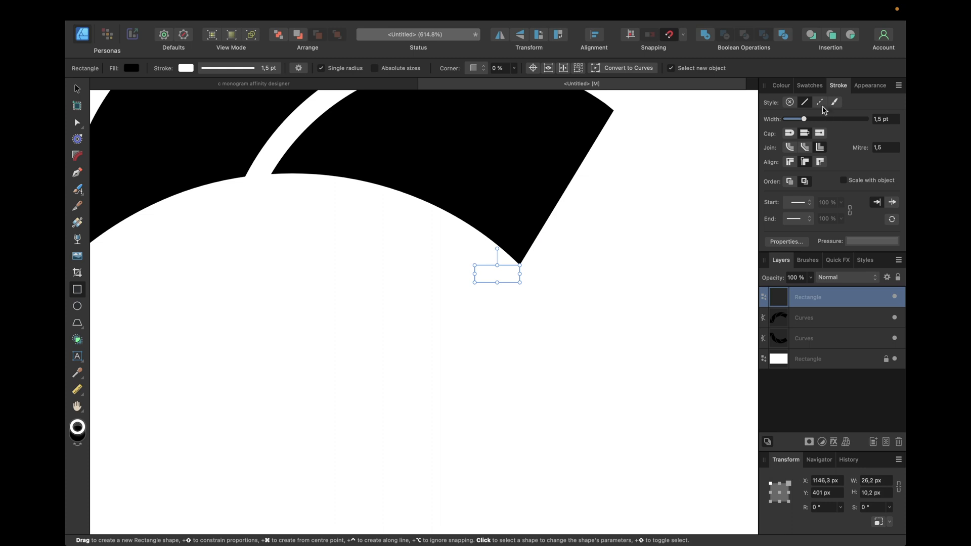
pyautogui.click(810, 85)
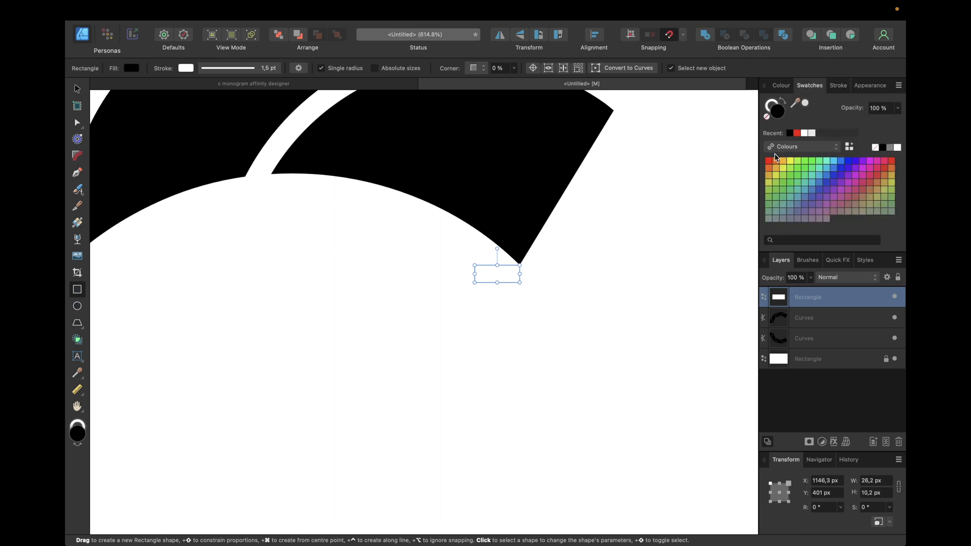
pyautogui.click(769, 160)
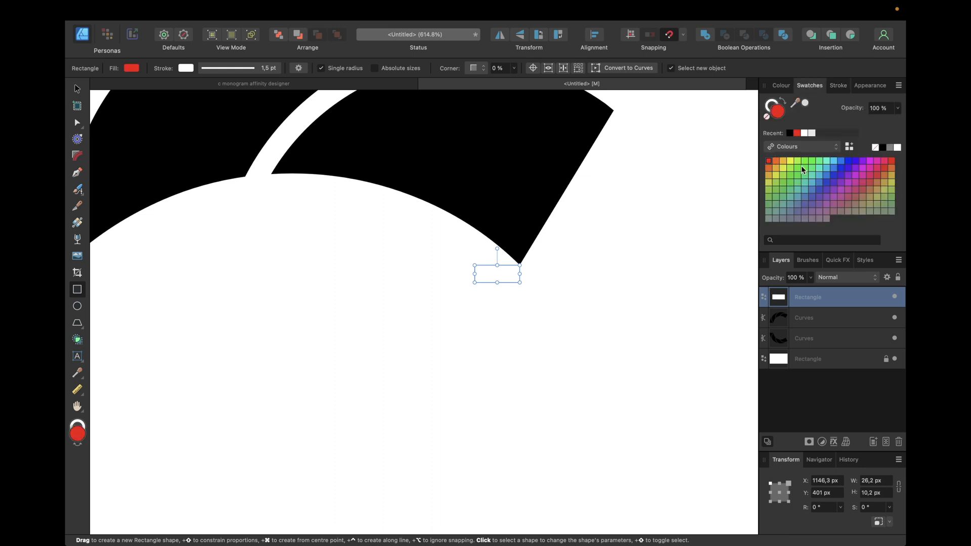
pyautogui.click(829, 317)
pyautogui.write('30')
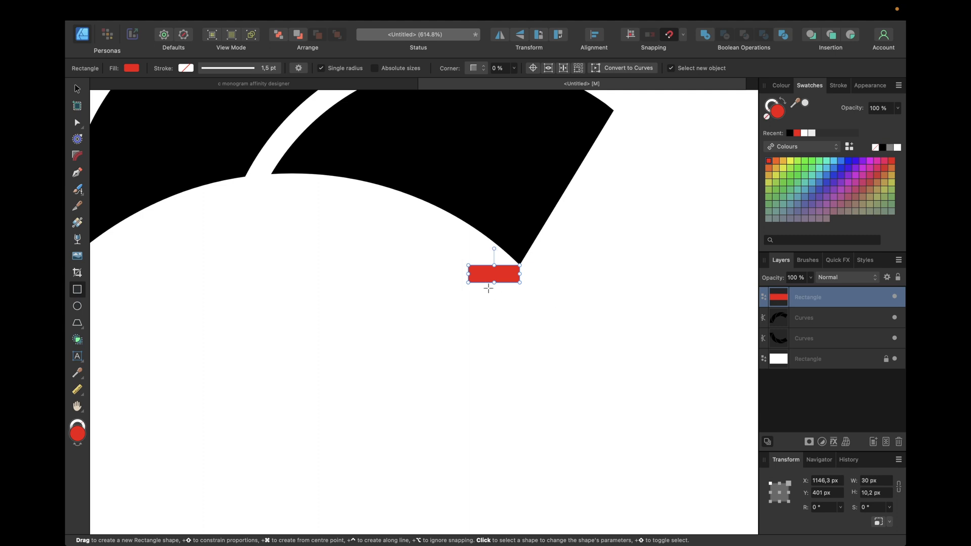
# Size copies to 30×10 and 20×10 rotated -90° and place them at both C tips
pyautogui.click(77, 89)
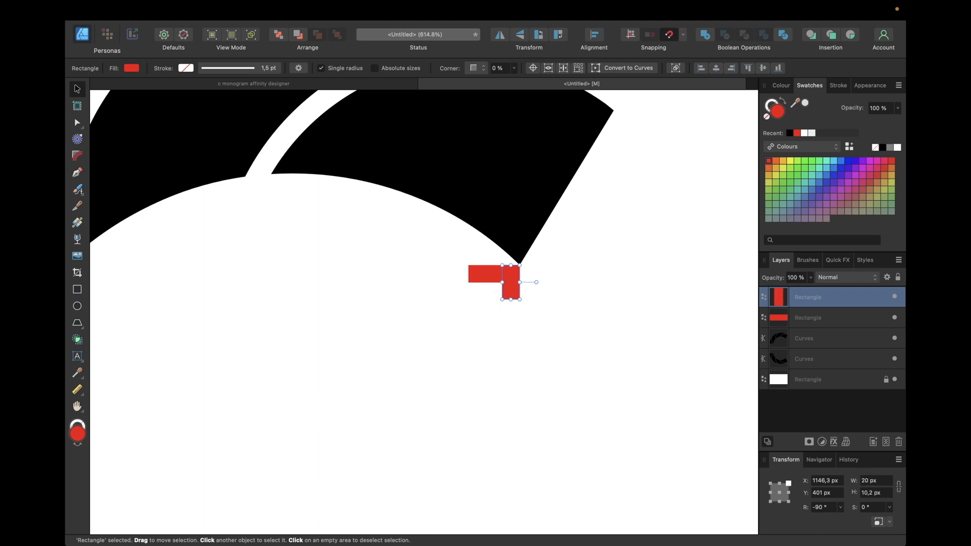
pyautogui.click(550, 319)
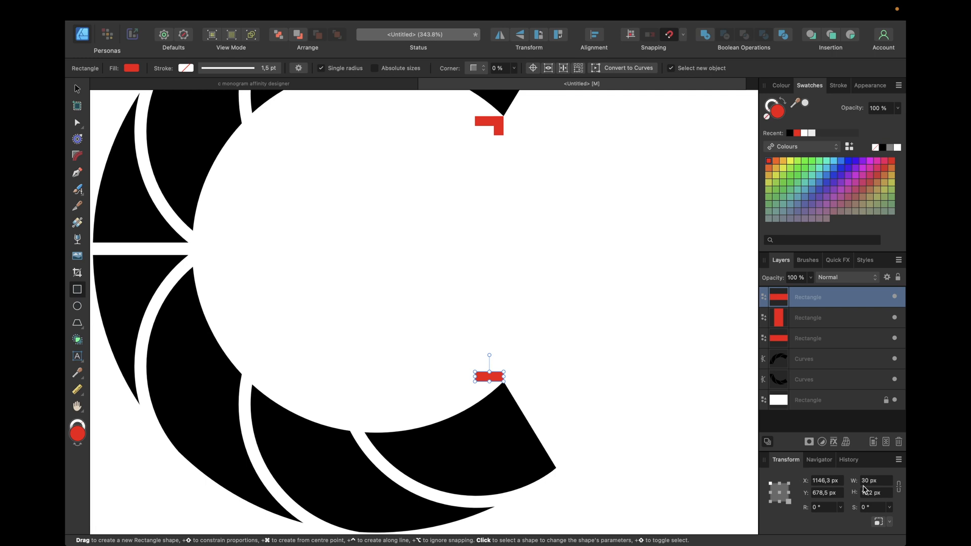
pyautogui.tripleClick(875, 480)
pyautogui.write('20')
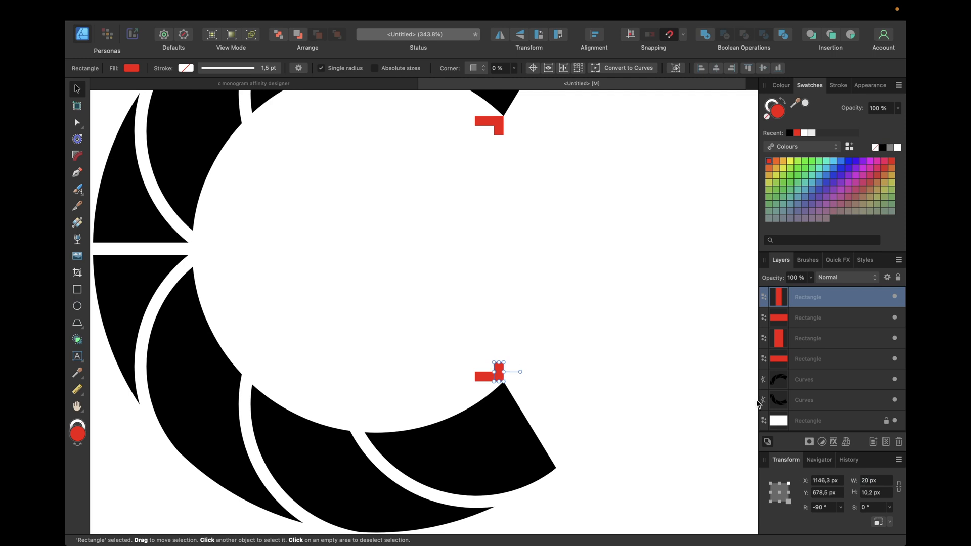
# Sharpen the upper arm's tip node and pull it to the red guide corner
pyautogui.click(832, 380)
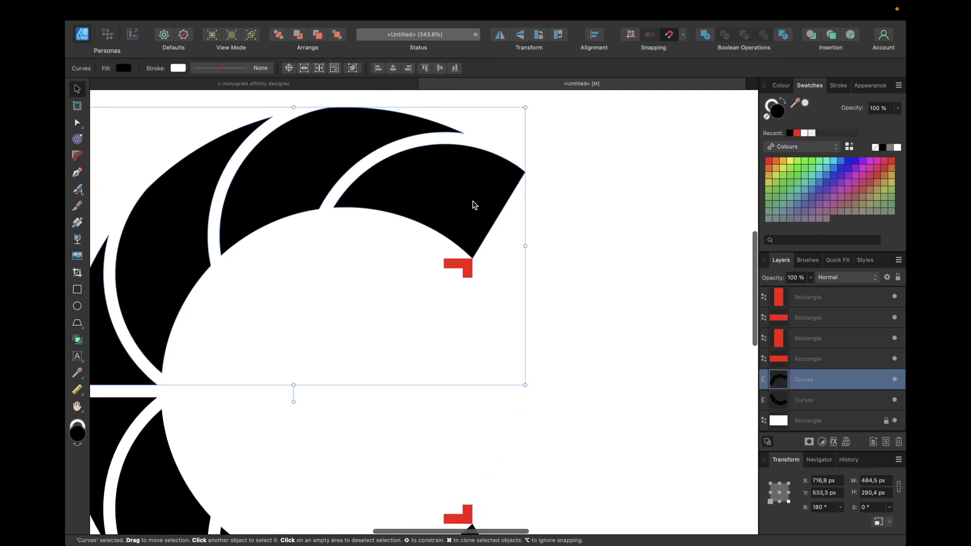
pyautogui.moveTo(492, 233)
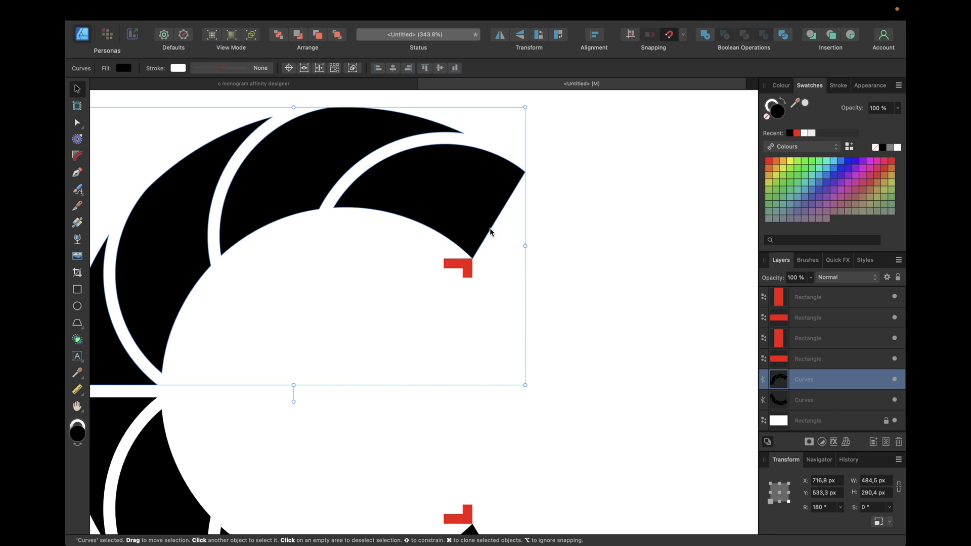
pyautogui.moveTo(79, 121)
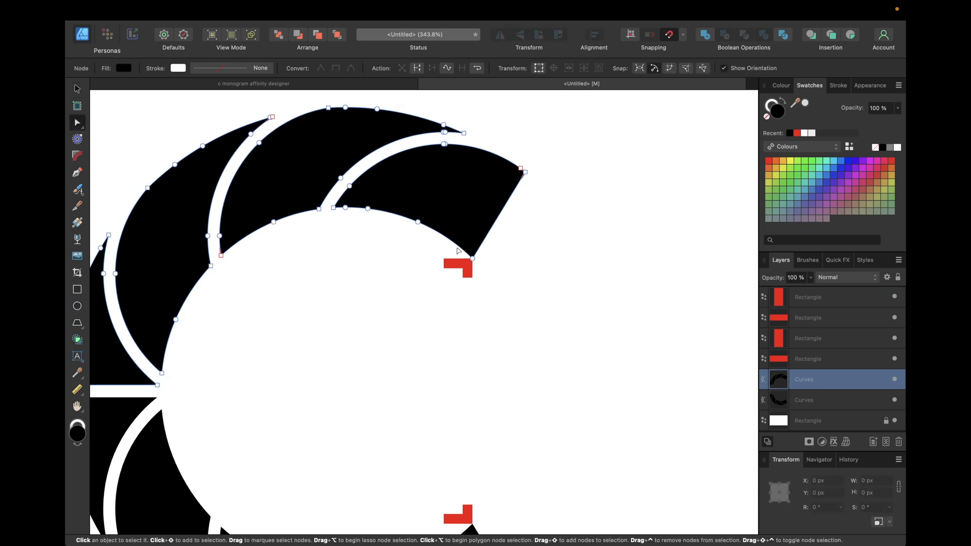
pyautogui.click(445, 238)
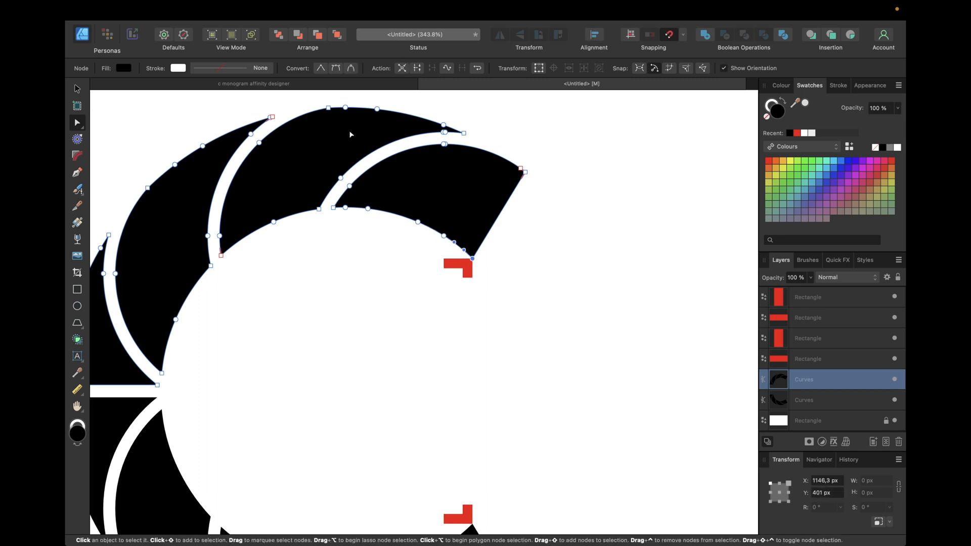
pyautogui.moveTo(320, 68)
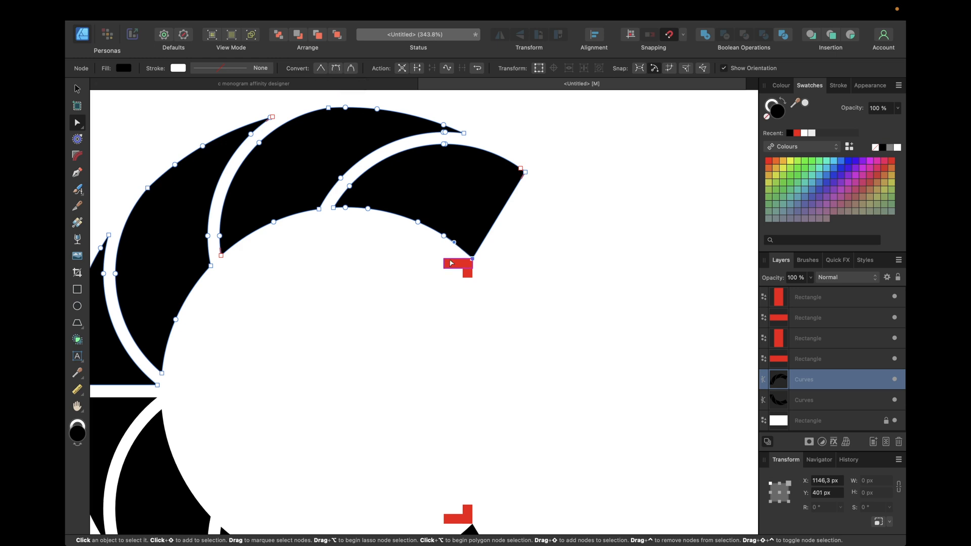
pyautogui.moveTo(472, 260)
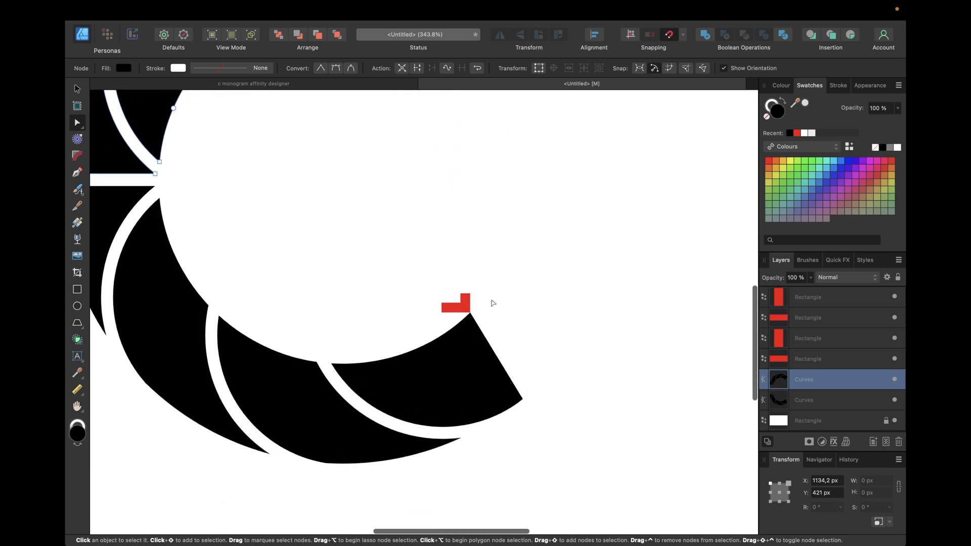
pyautogui.click(804, 400)
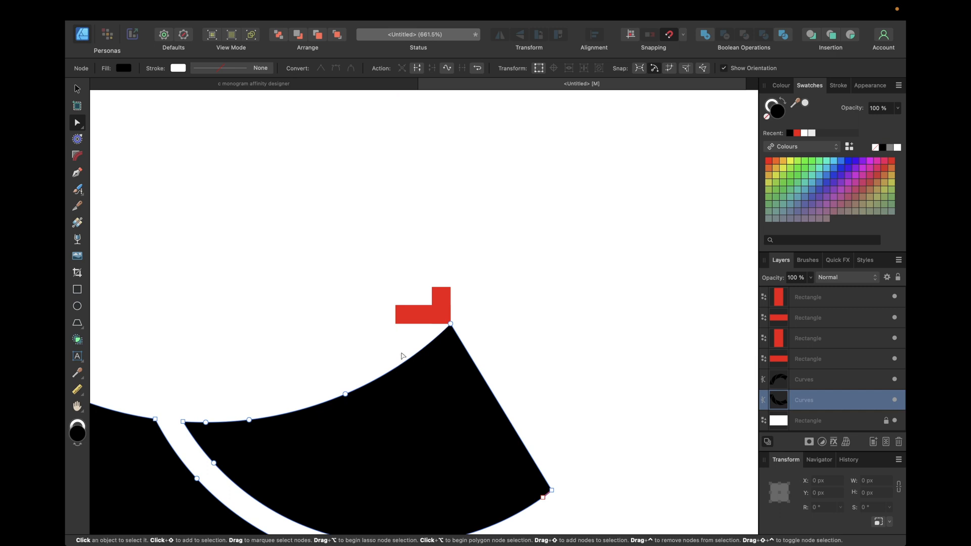
pyautogui.click(450, 324)
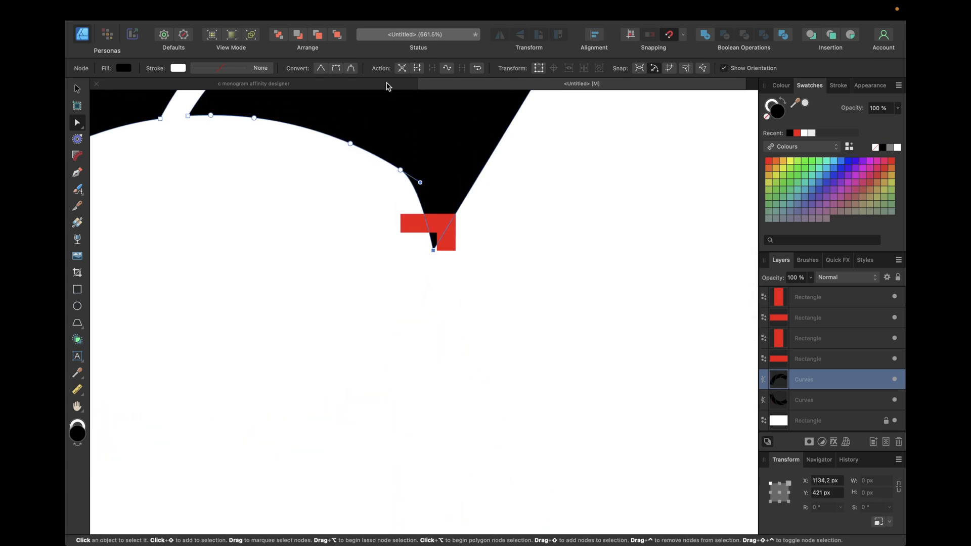
# Sharpen the lower arm's tip node and pull it to its red guide corner
pyautogui.click(336, 68)
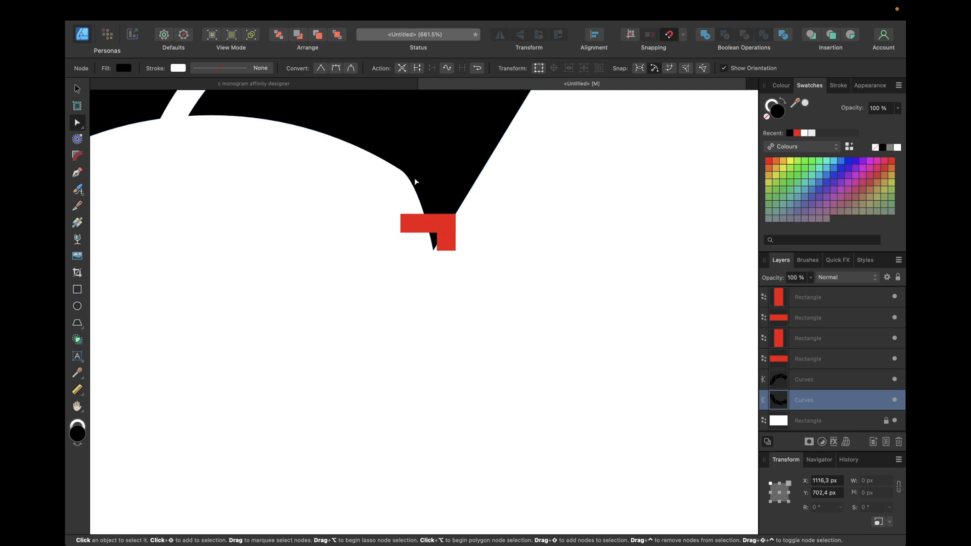
pyautogui.click(806, 379)
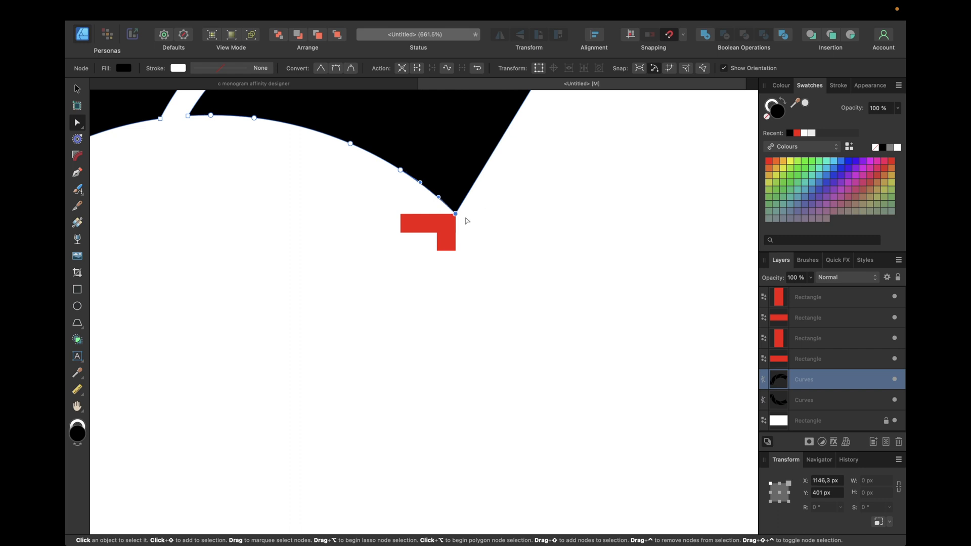
pyautogui.moveTo(455, 215)
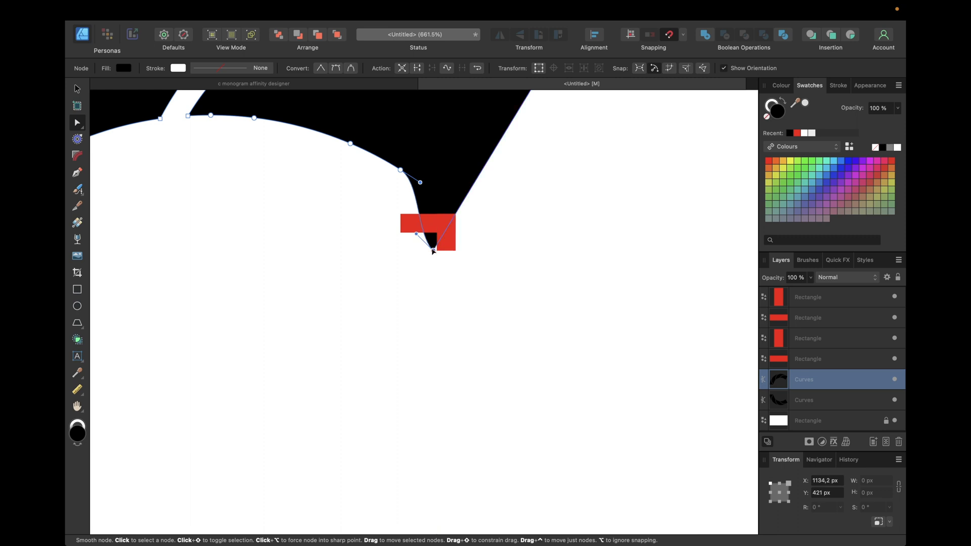
pyautogui.click(809, 400)
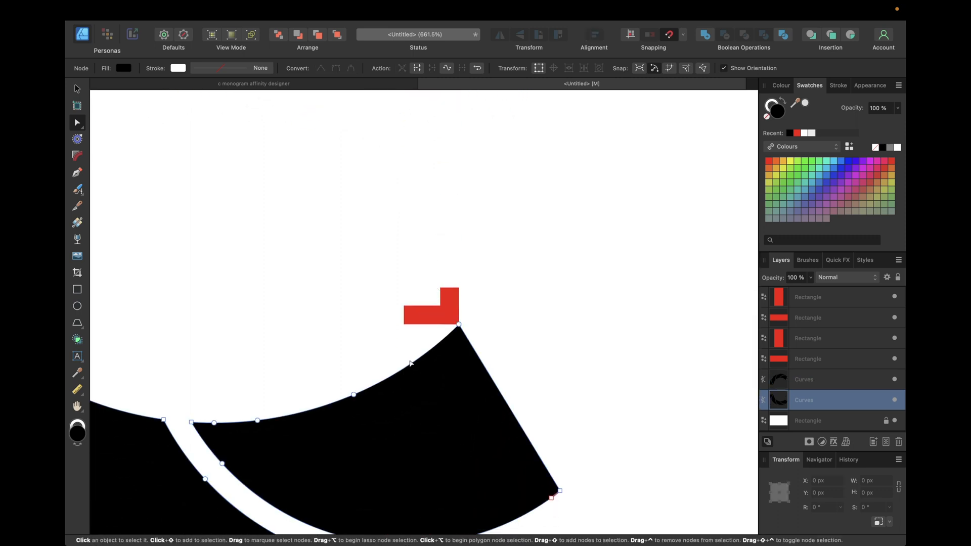
pyautogui.click(458, 324)
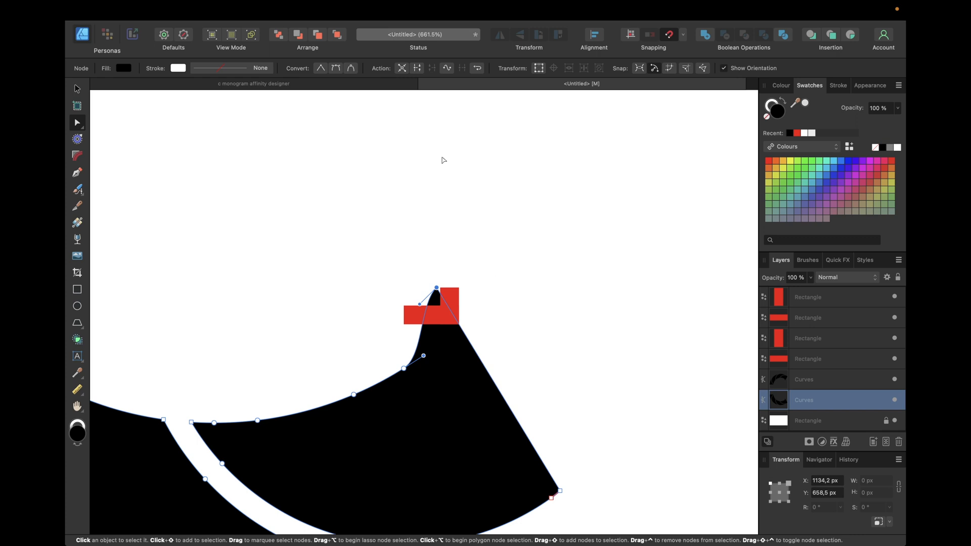
pyautogui.moveTo(351, 68)
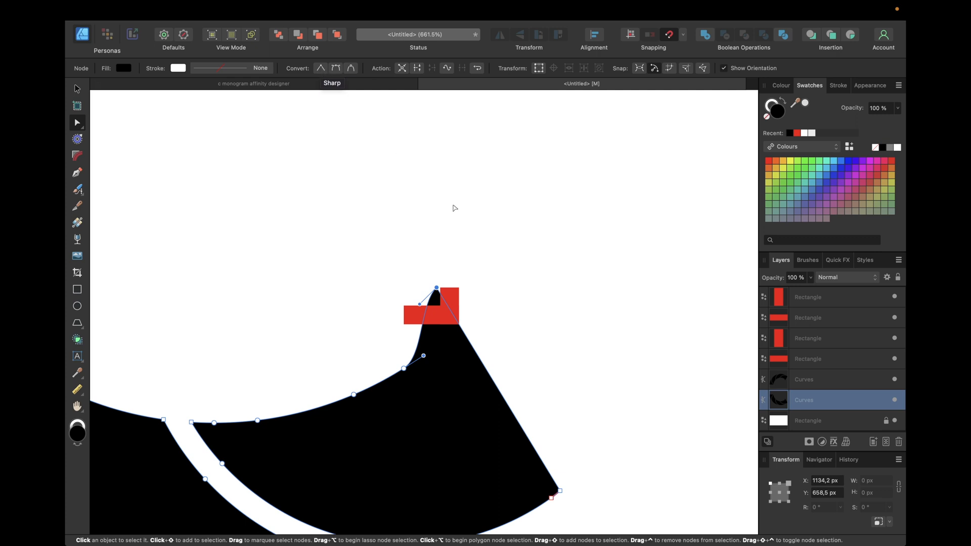
pyautogui.scroll(-3)
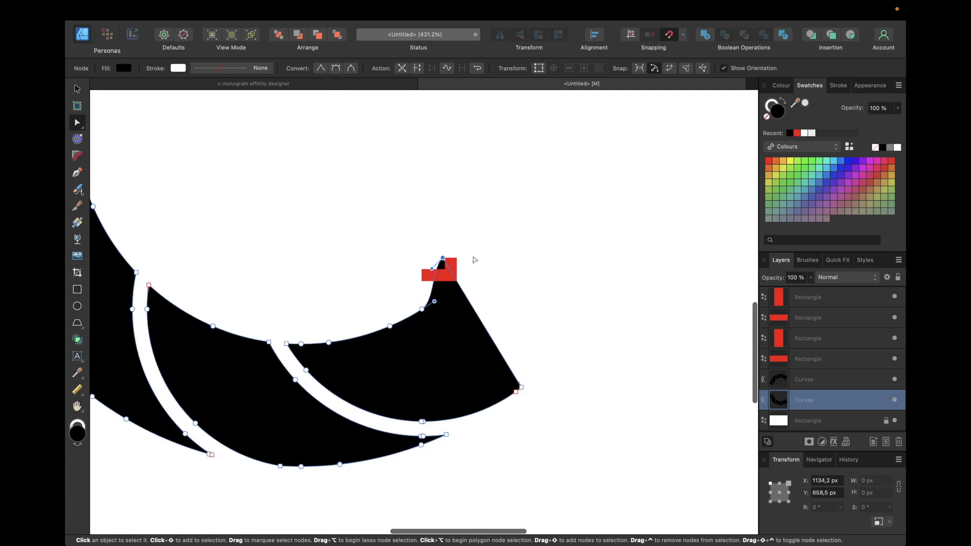
pyautogui.moveTo(397, 229)
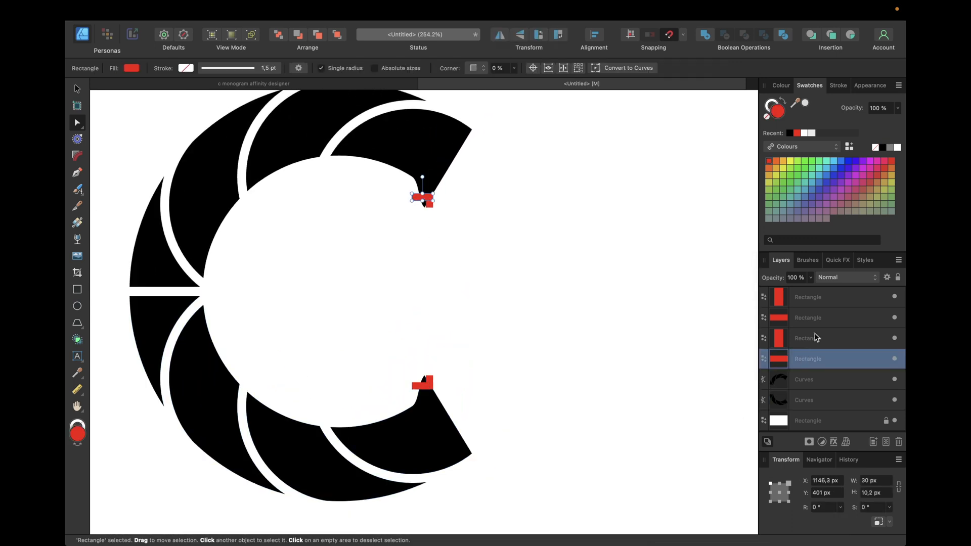
# Remove the red guide rectangles and Add both C halves into one curve
pyautogui.click(808, 297)
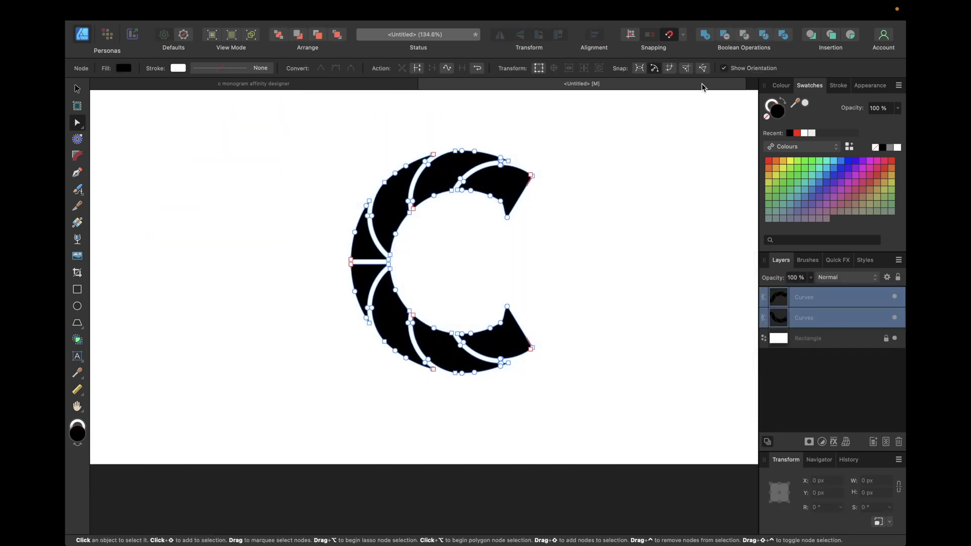
pyautogui.moveTo(704, 34)
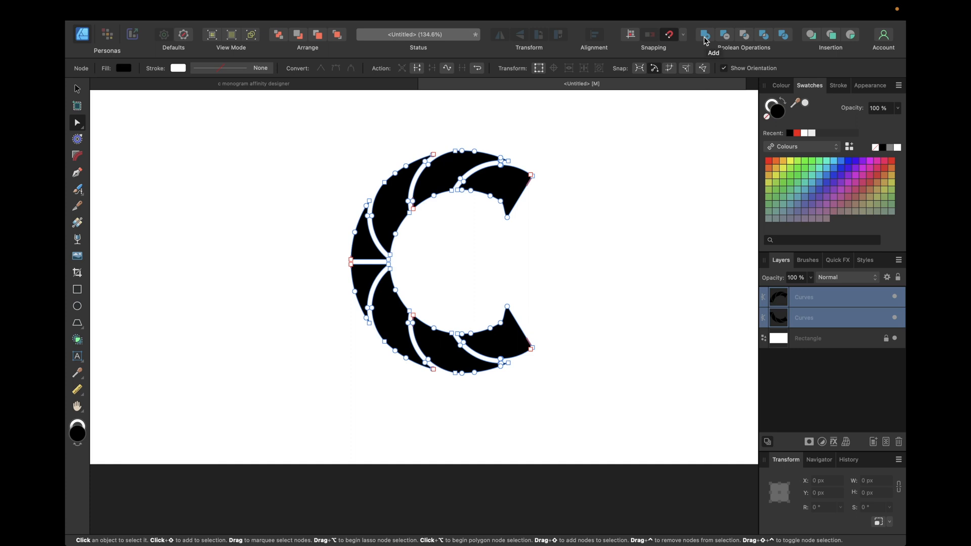
pyautogui.click(704, 34)
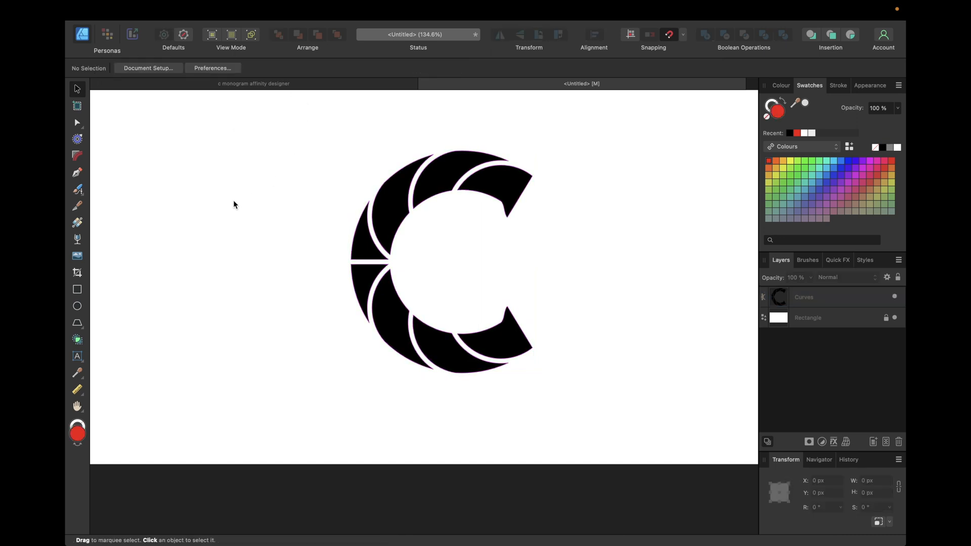
pyautogui.moveTo(78, 224)
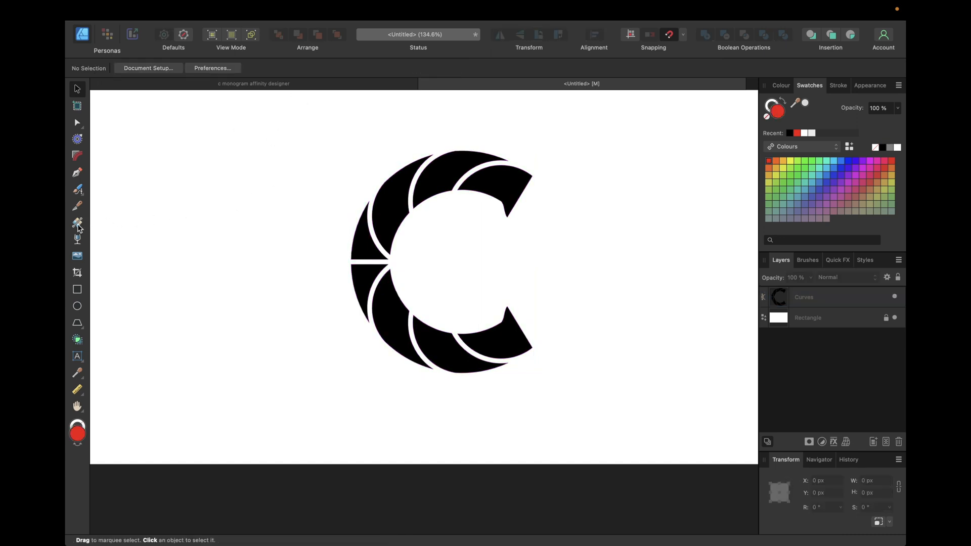
# Fill the C with a left-to-right linear gradient and read the reference start colour FF6500
pyautogui.click(78, 223)
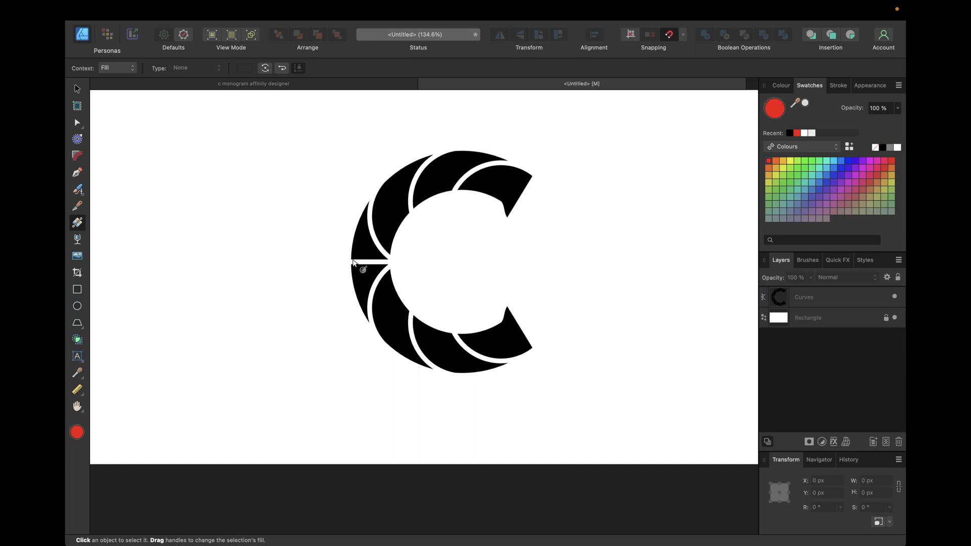
pyautogui.click(809, 297)
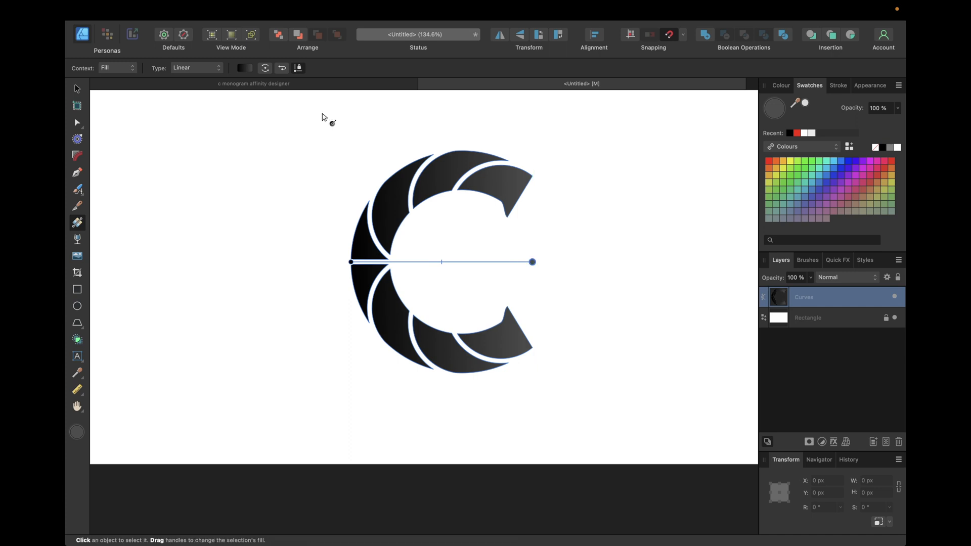
pyautogui.click(253, 84)
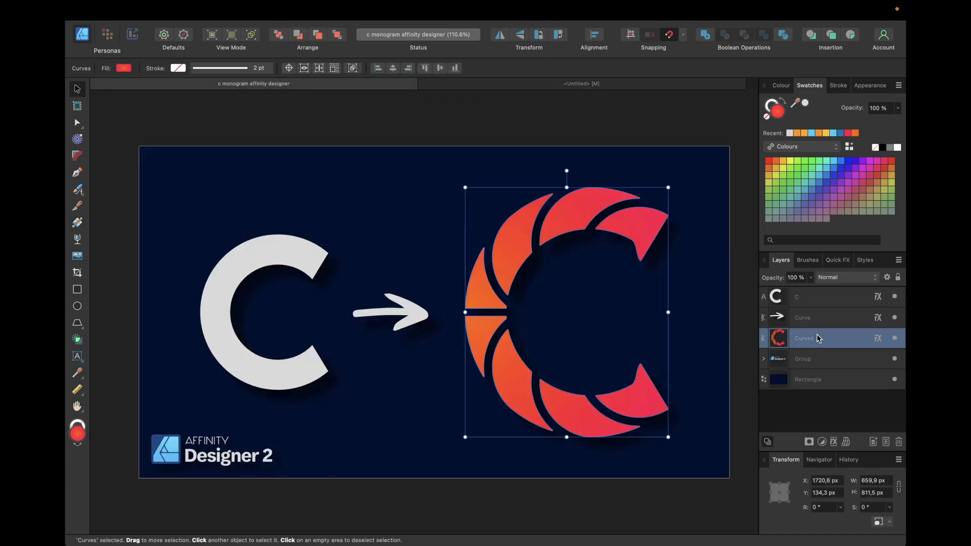
pyautogui.click(78, 224)
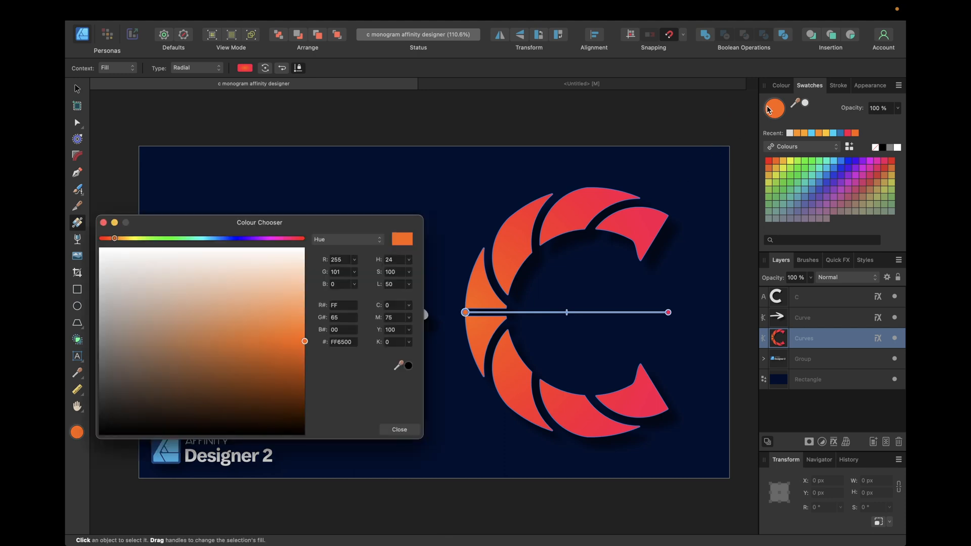
pyautogui.tripleClick(340, 342)
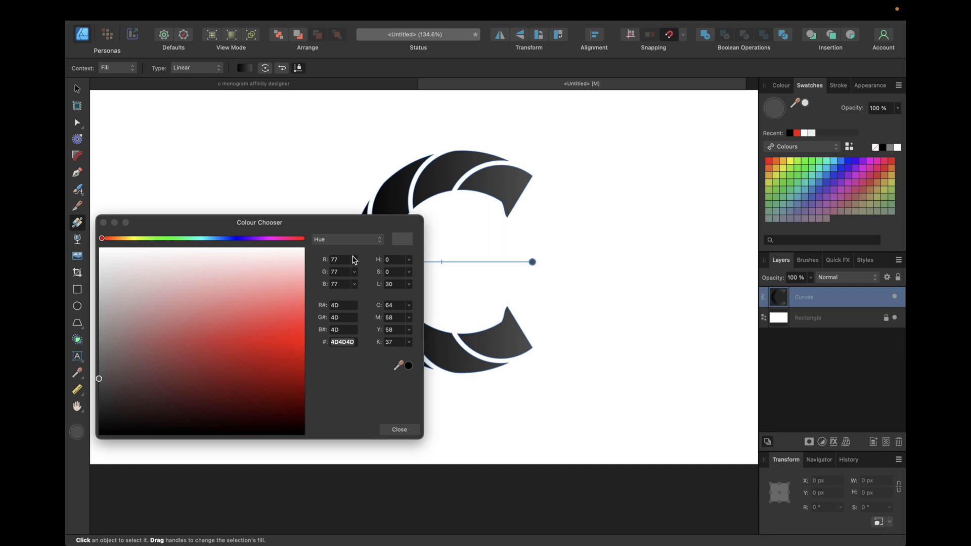
# Set the gradient stops to orange FF6500 and pink FF004B to match the reference
pyautogui.click(399, 429)
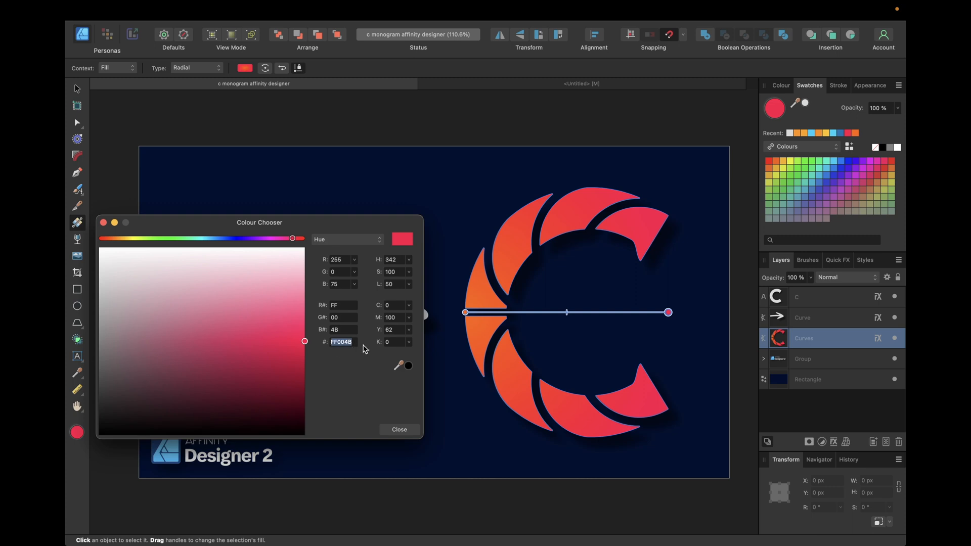
pyautogui.click(399, 429)
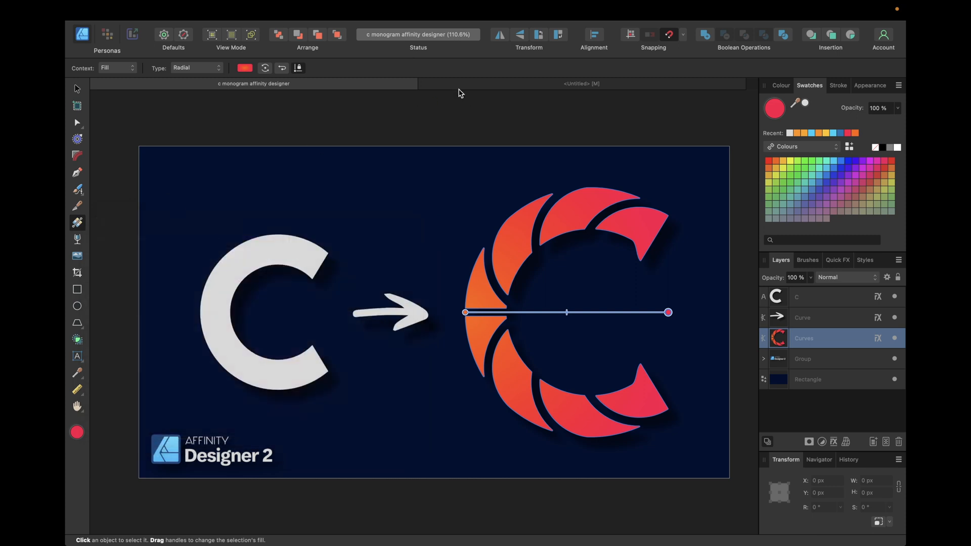
pyautogui.click(581, 84)
pyautogui.write('FF004B')
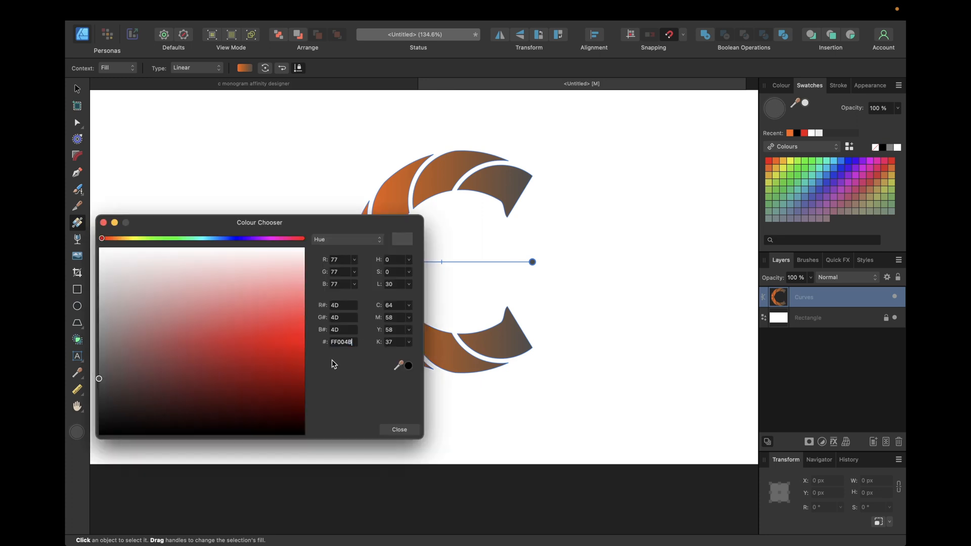
pyautogui.click(399, 429)
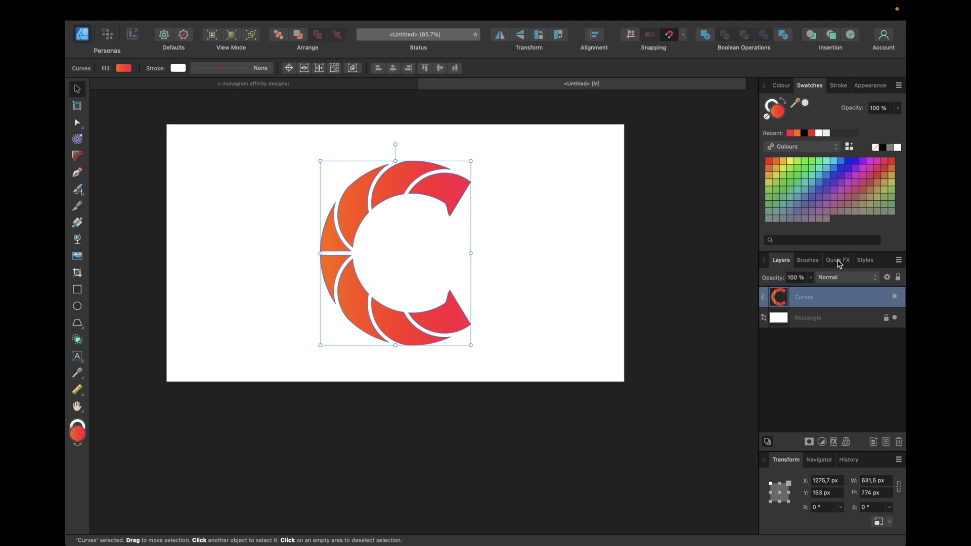
# Switch on an Outer Shadow quick effect at 50% opacity for the C
pyautogui.click(838, 260)
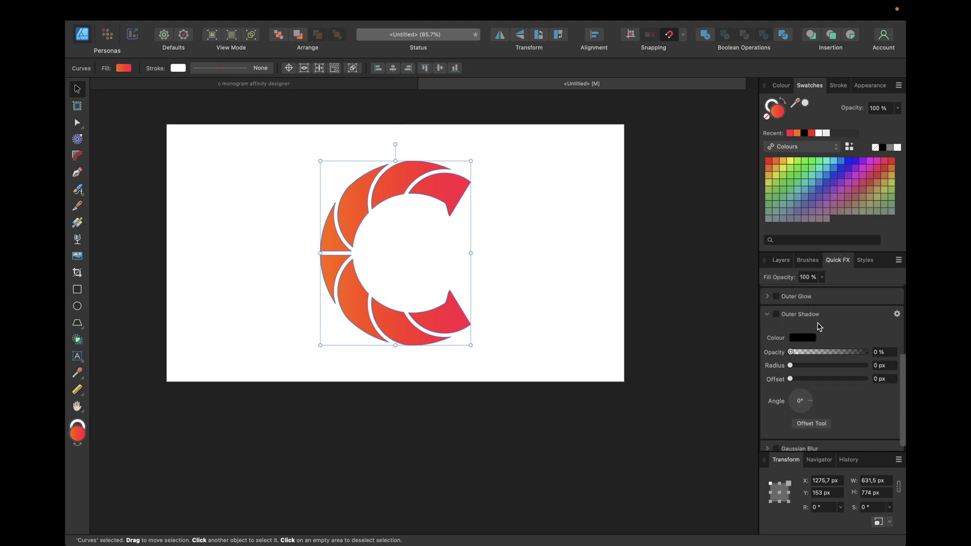
pyautogui.click(775, 313)
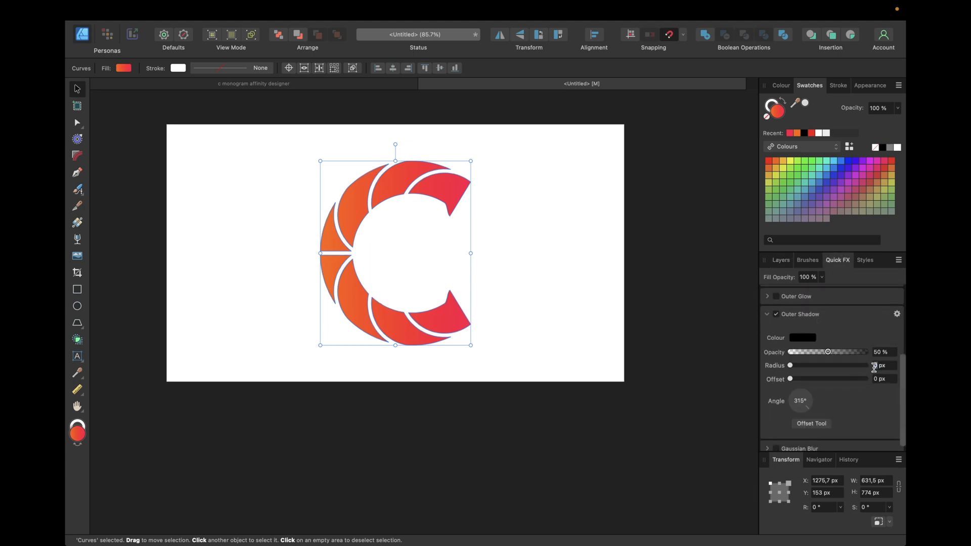